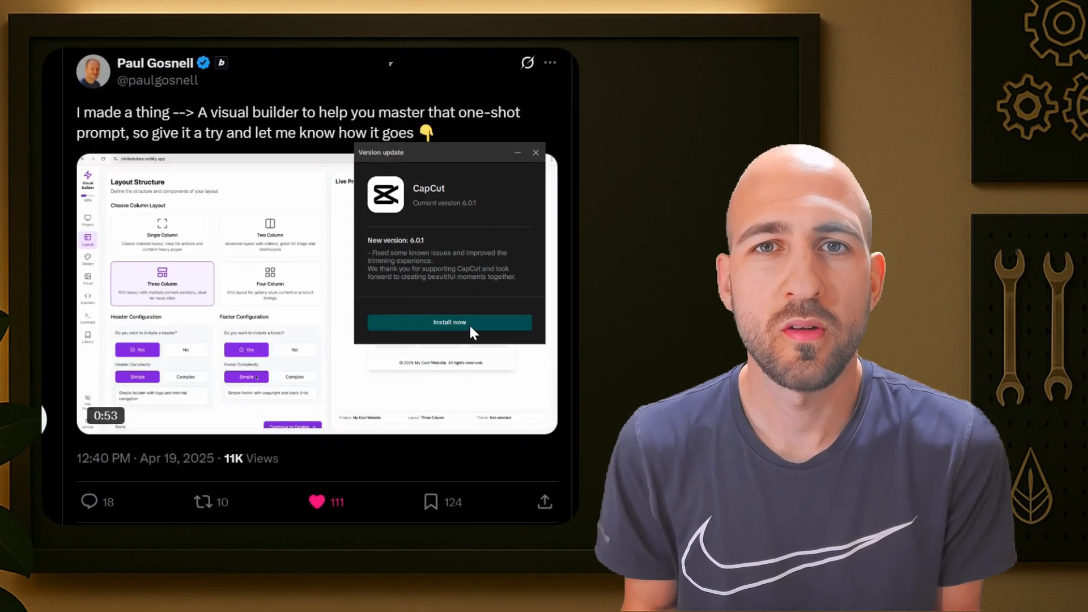
Review the SmartHome Dashboard name and description, then choose the Dashboard category
click(535, 152)
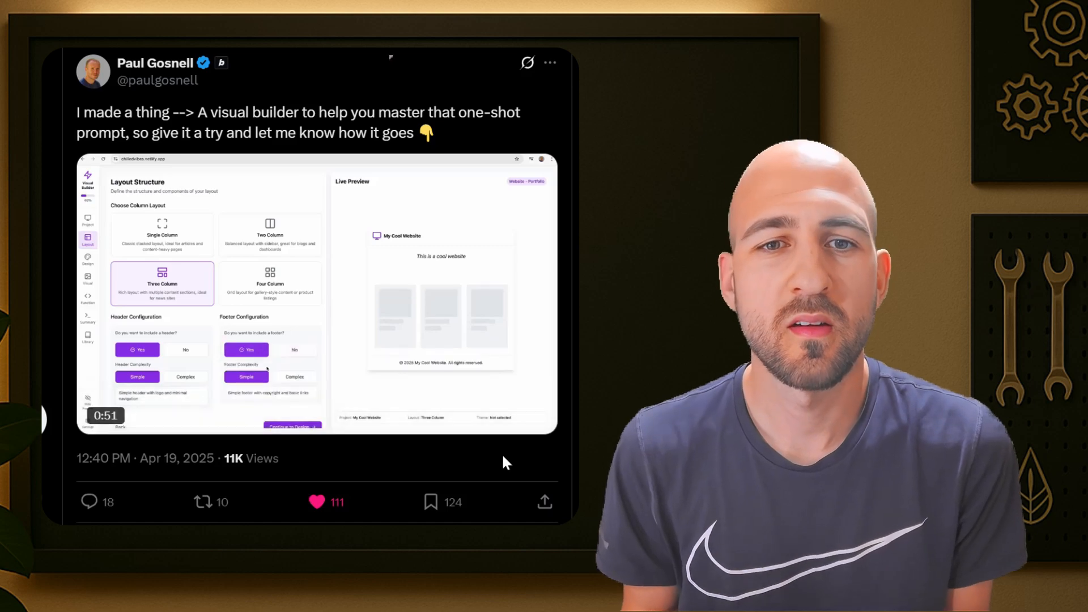
click(295, 361)
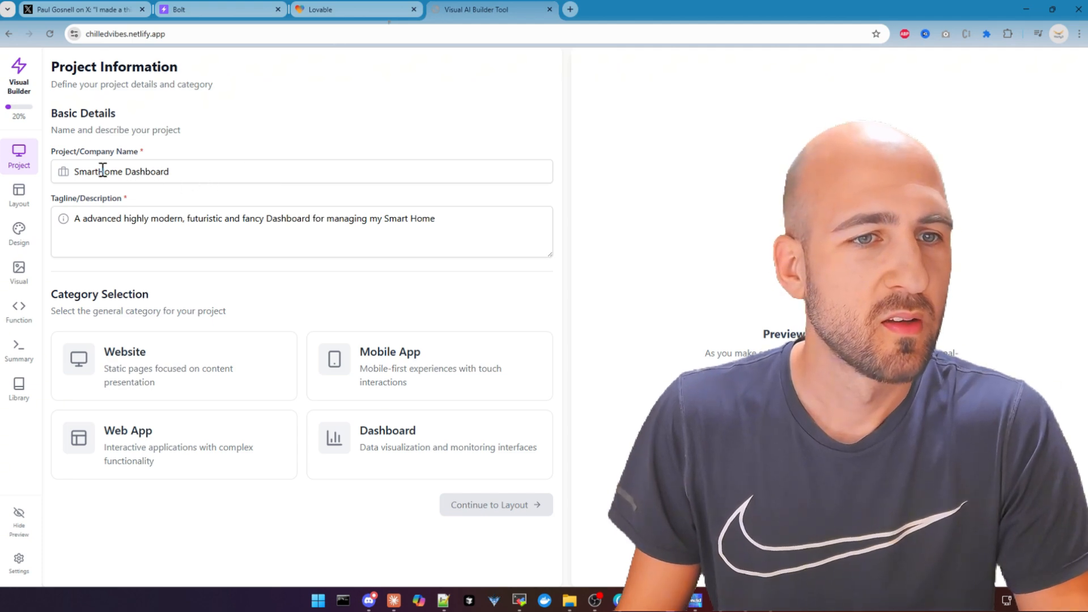
drag(101, 171, 188, 171)
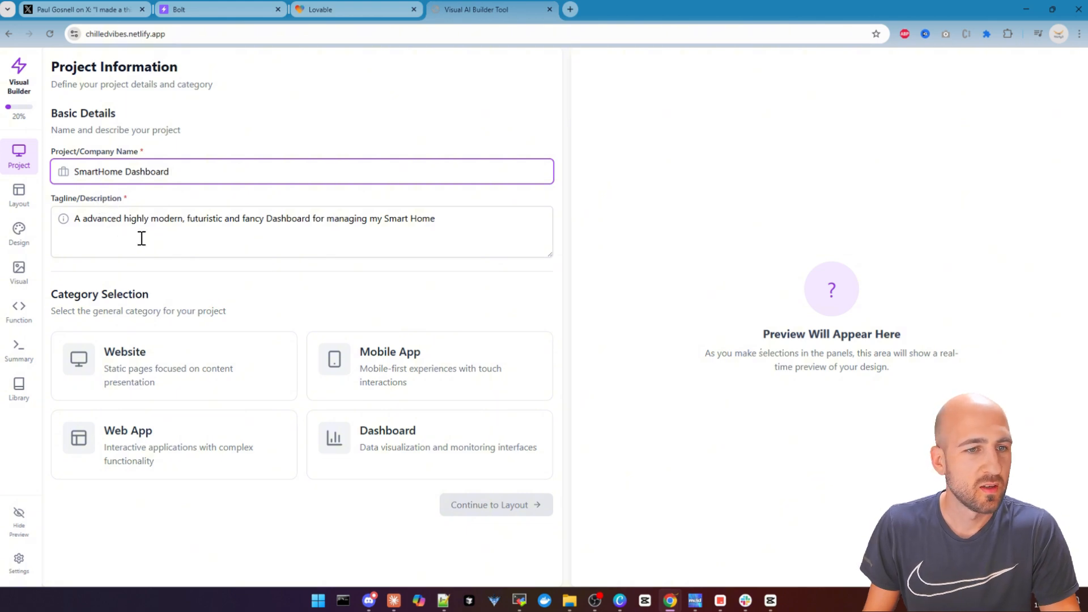
mouse_move(195, 237)
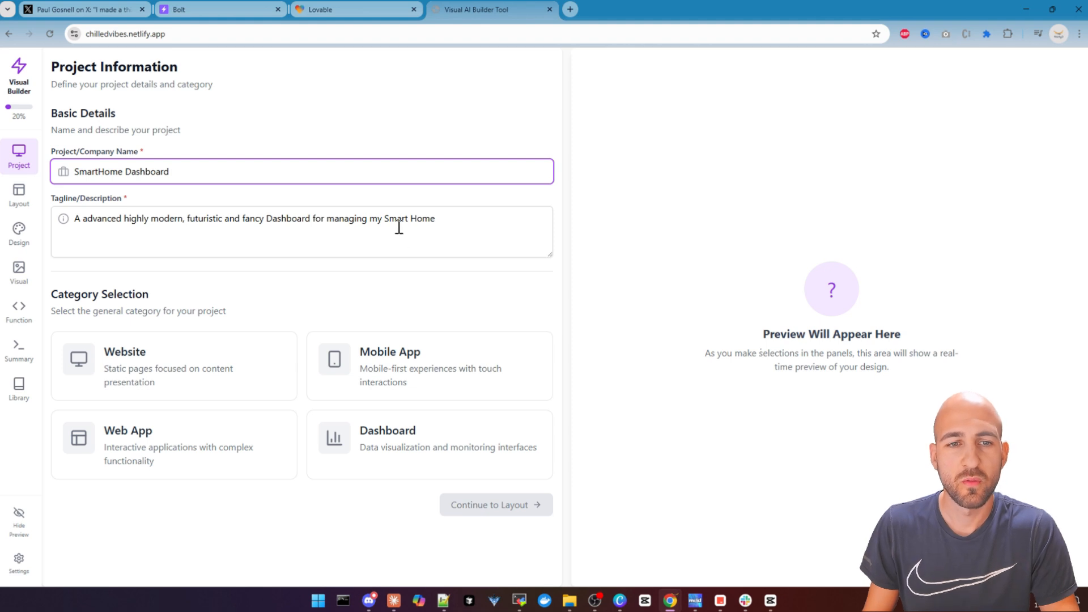
click(268, 227)
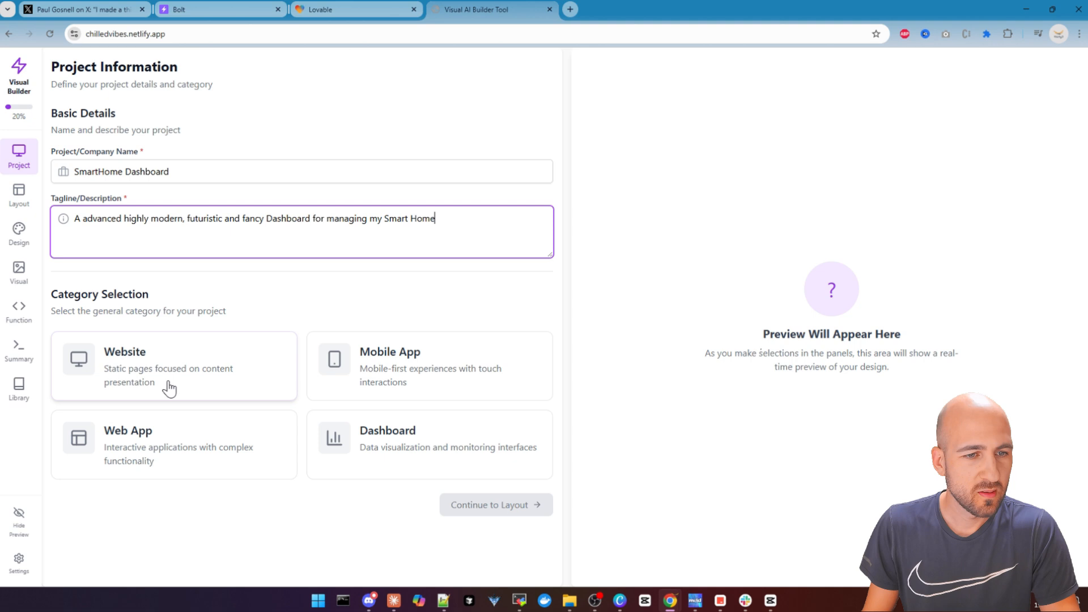
click(171, 445)
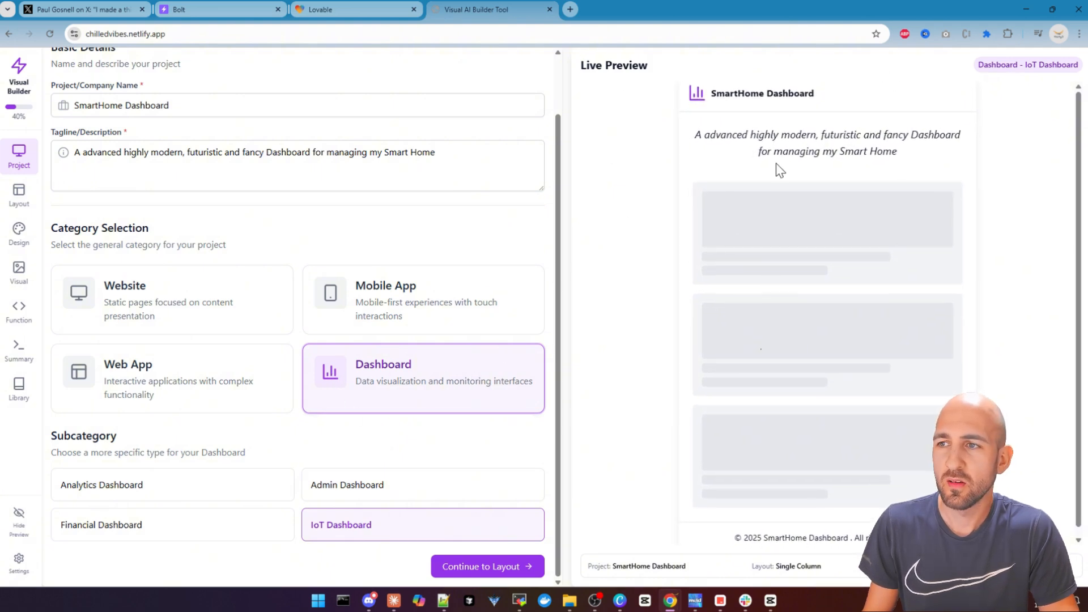
mouse_move(825, 223)
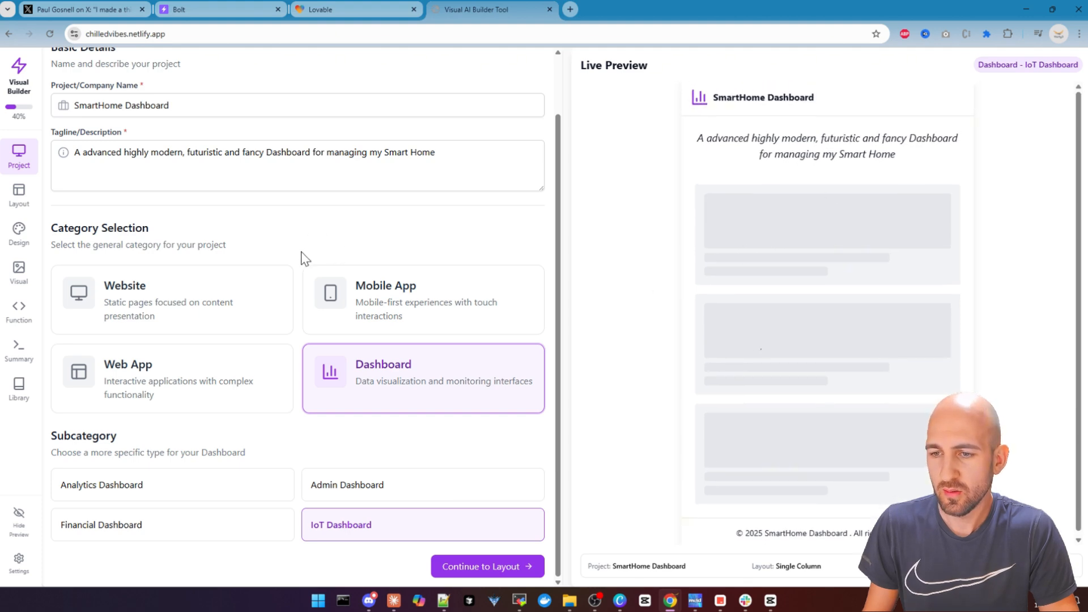
Try the column layouts, keep Single Column, and pick a Complex header with navigation
click(486, 566)
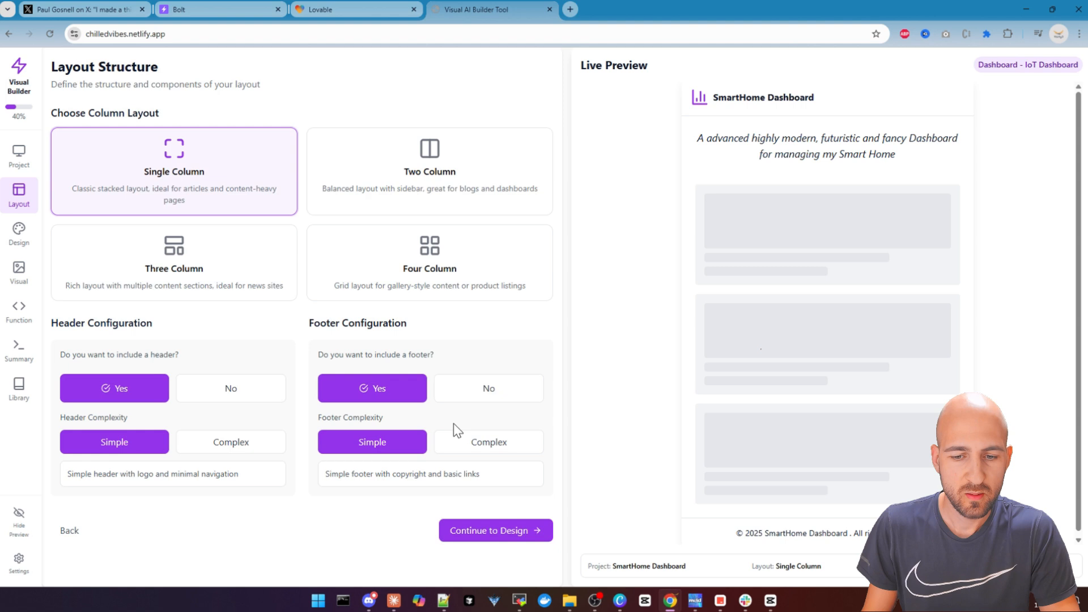
mouse_move(203, 168)
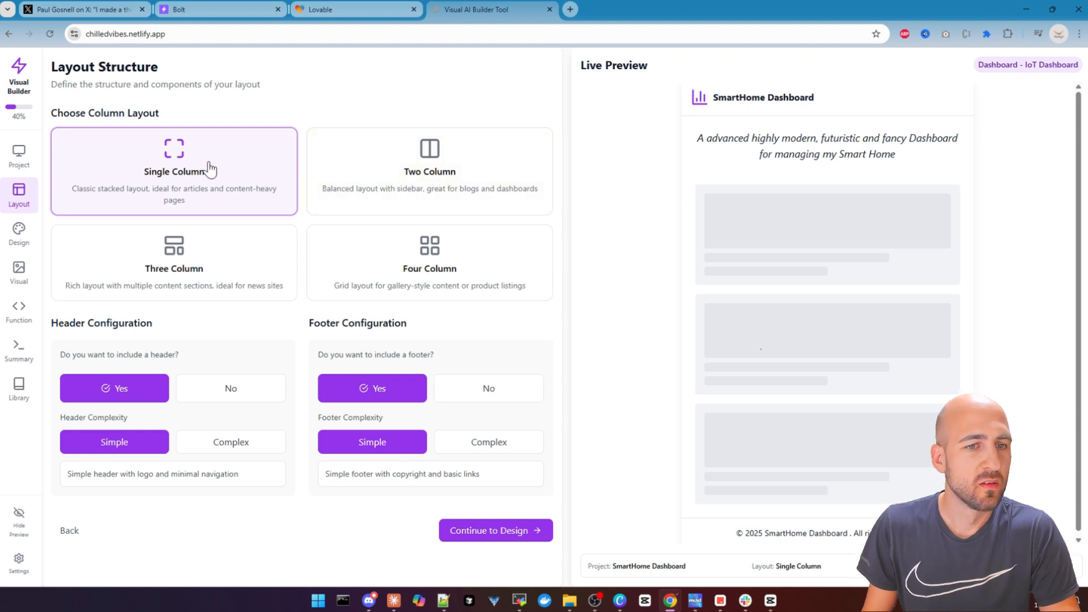
click(174, 262)
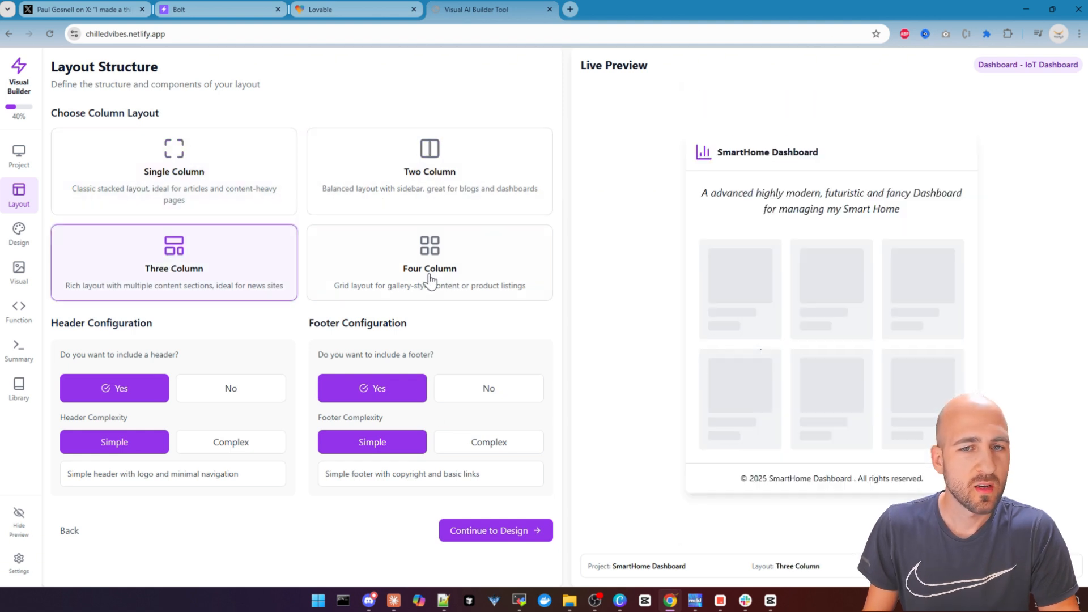
click(429, 170)
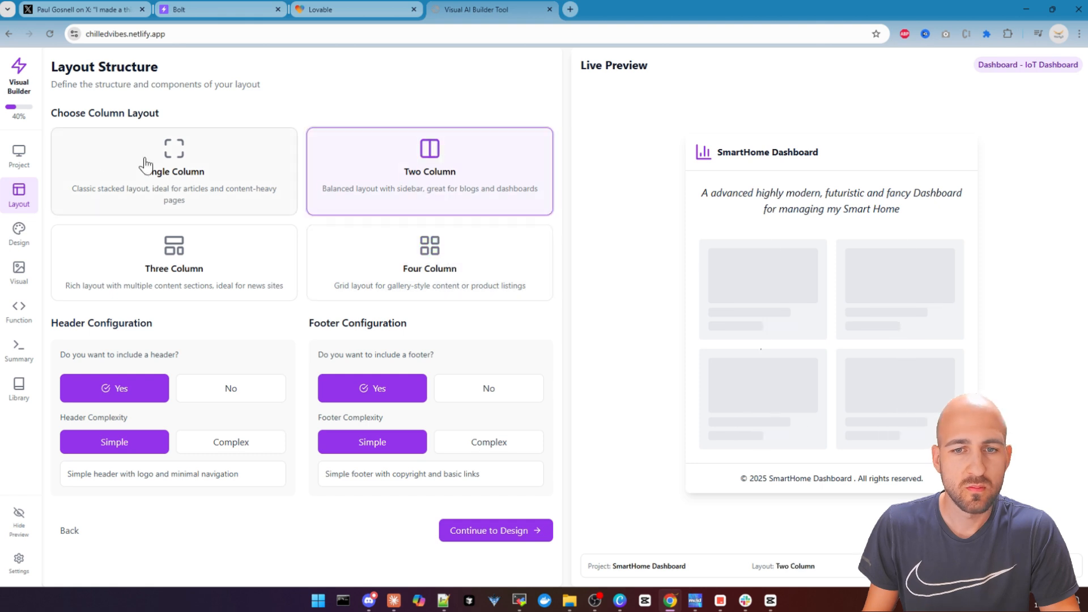
click(173, 262)
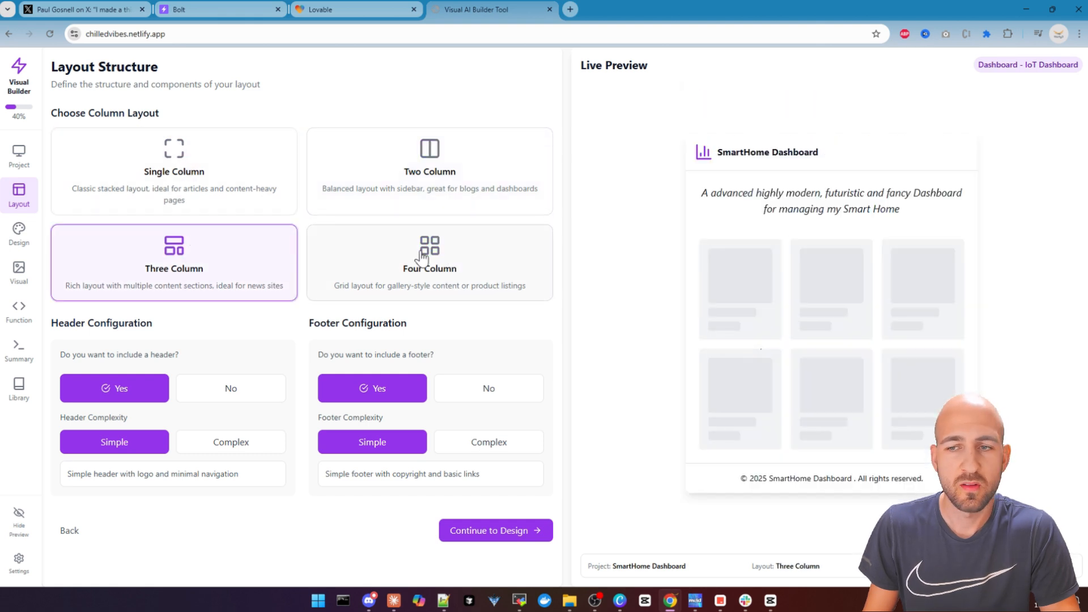
click(174, 171)
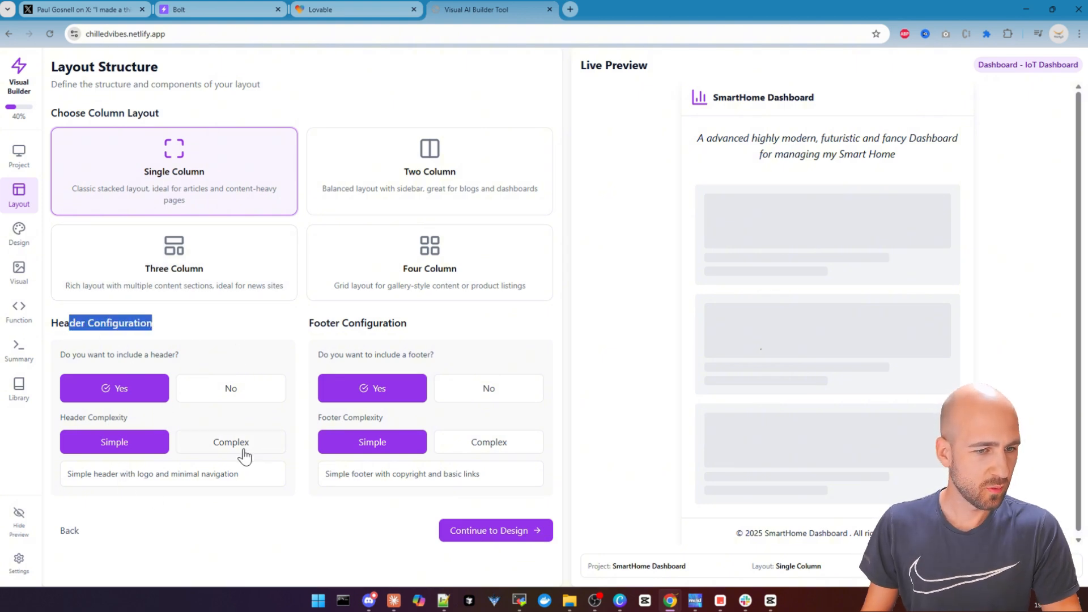
click(230, 441)
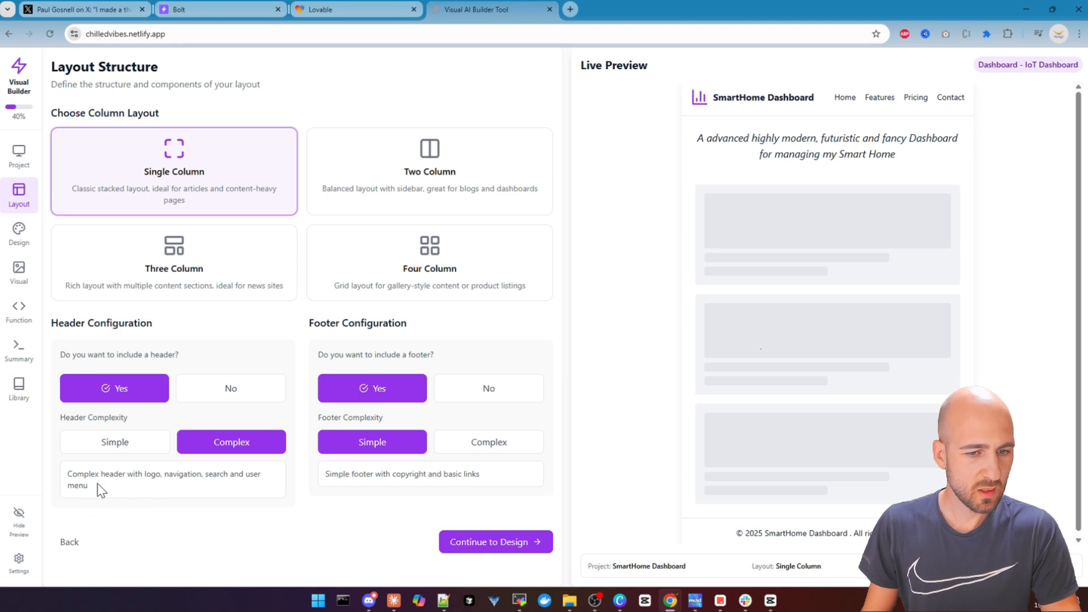
triple_click(164, 480)
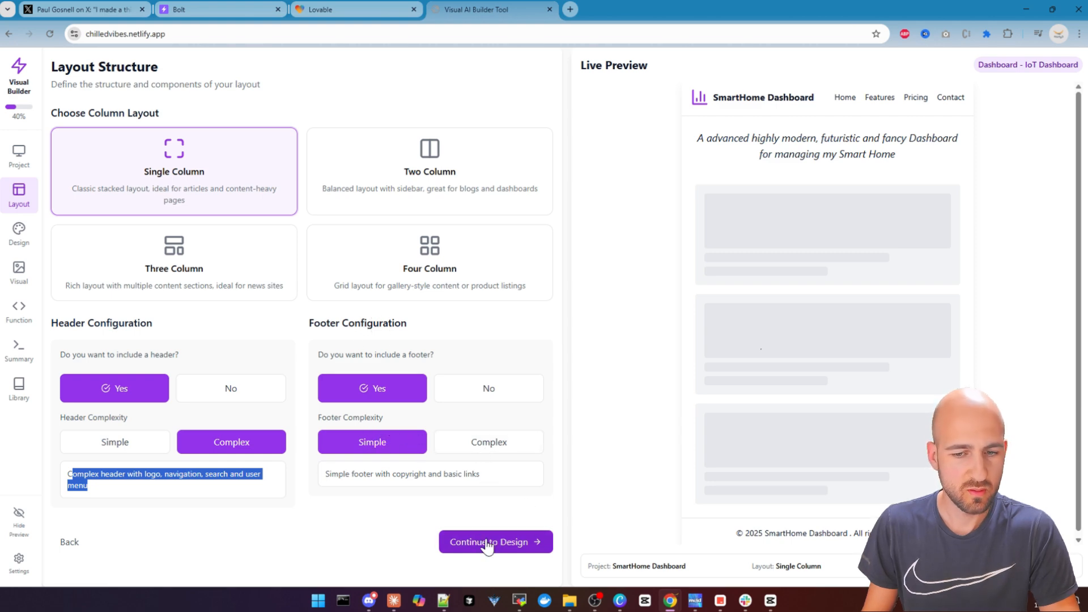
Apply Neumorphism design with the Vibrant Creative color theme on the Design System page
click(495, 542)
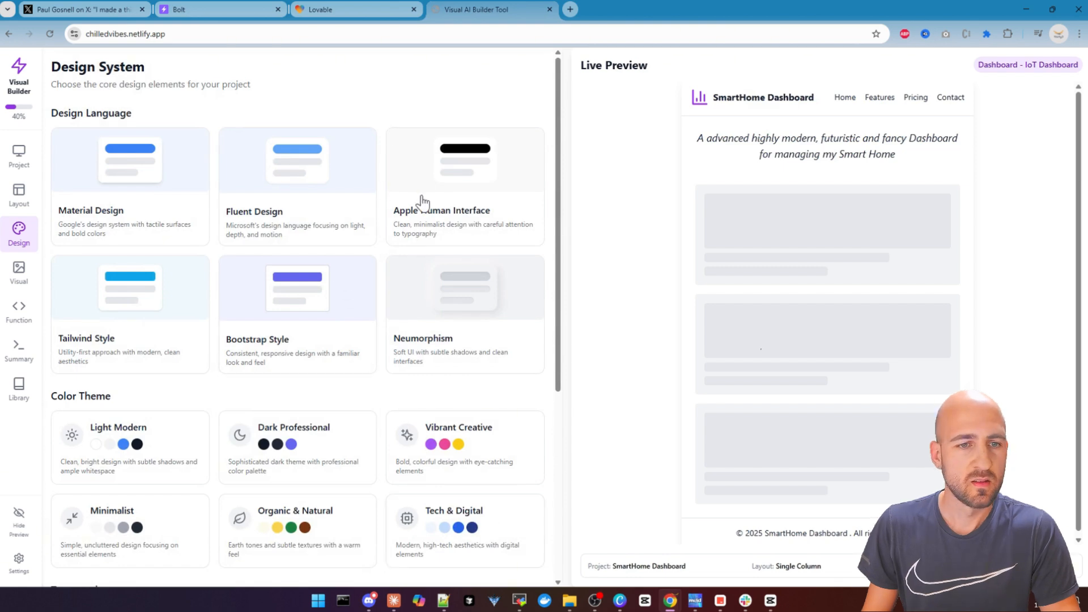
scroll(down, 3)
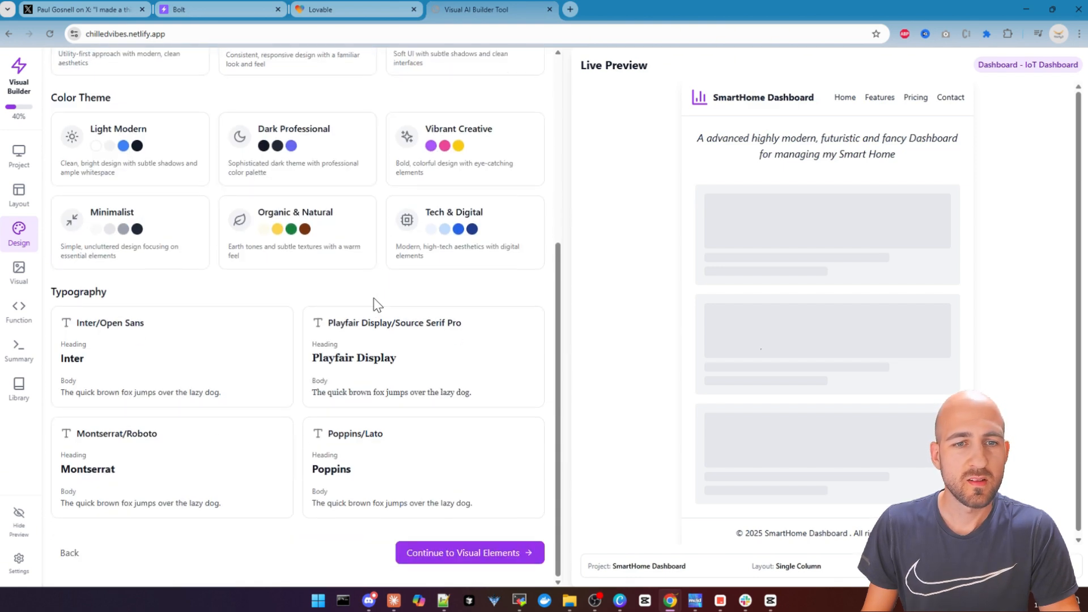
scroll(up, 3)
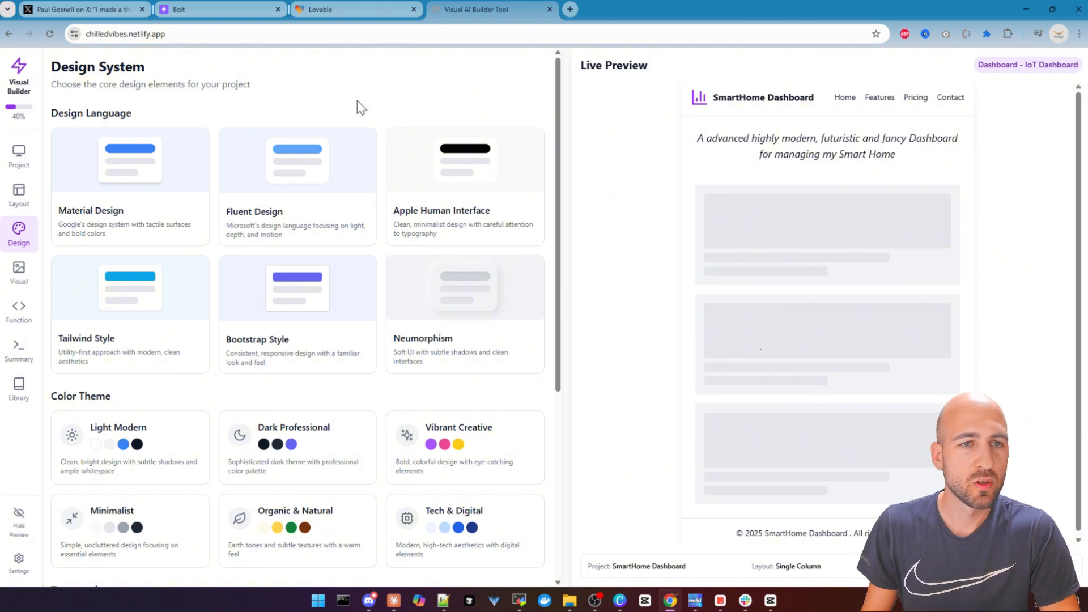
mouse_move(336, 124)
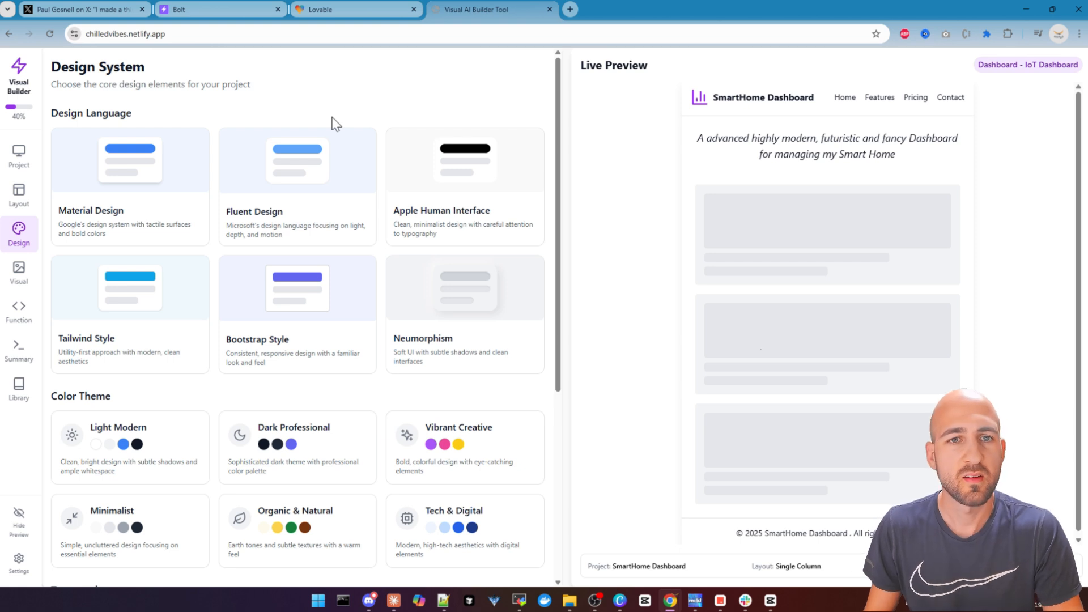
mouse_move(362, 120)
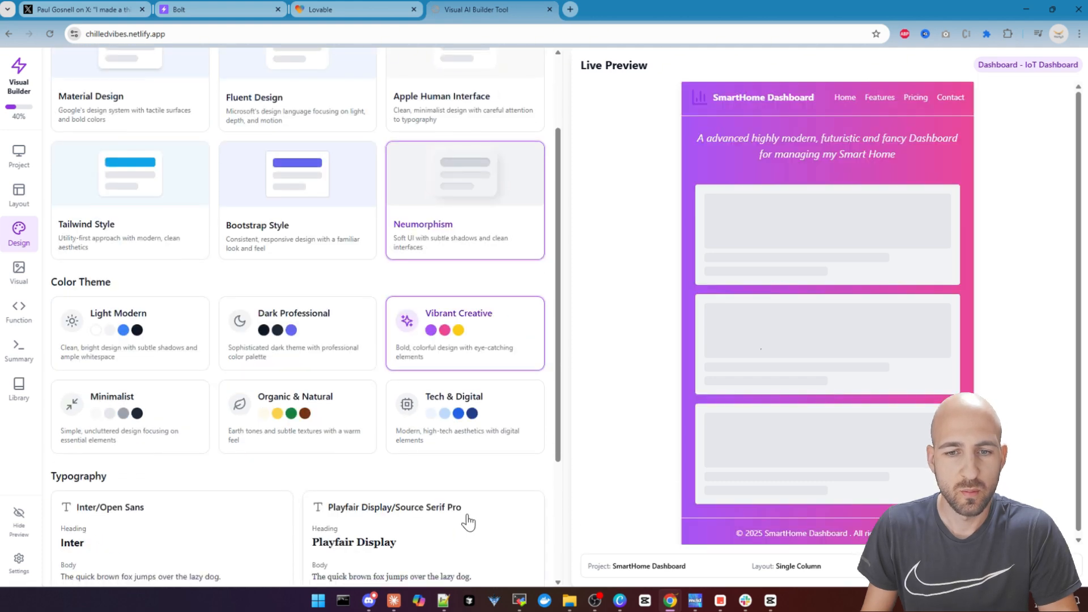
scroll(down, 3)
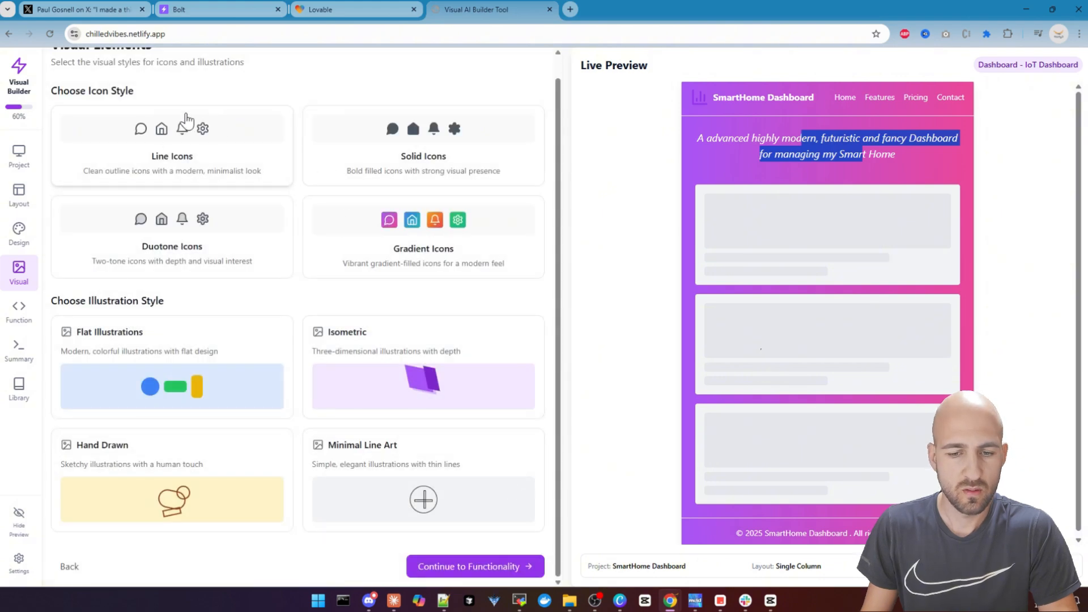
Choose Gradient Icons with isometric illustrations and advance to the Functionality step
click(394, 236)
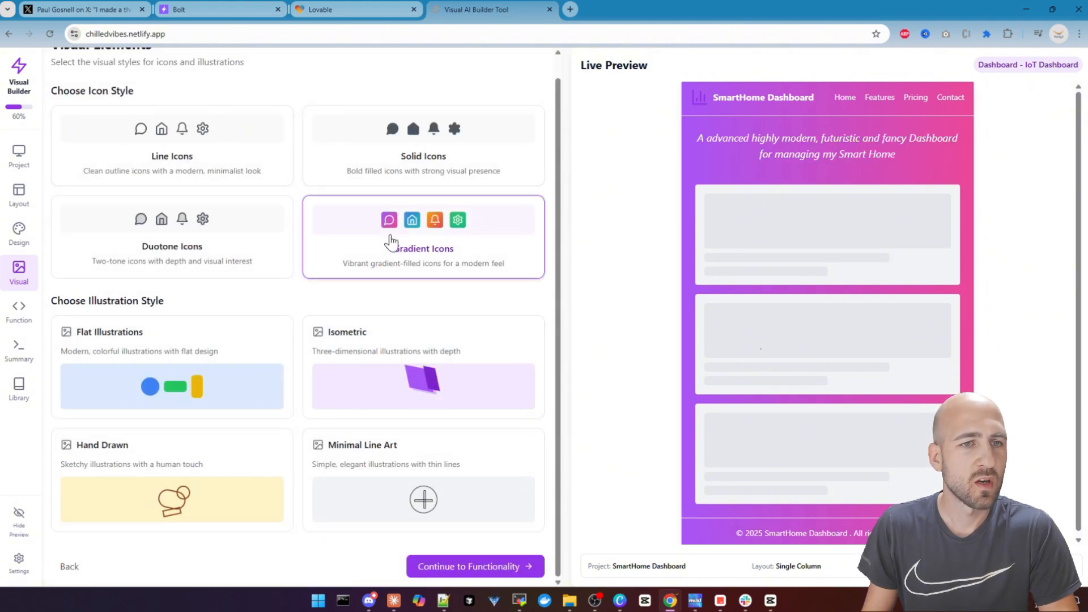
mouse_move(333, 106)
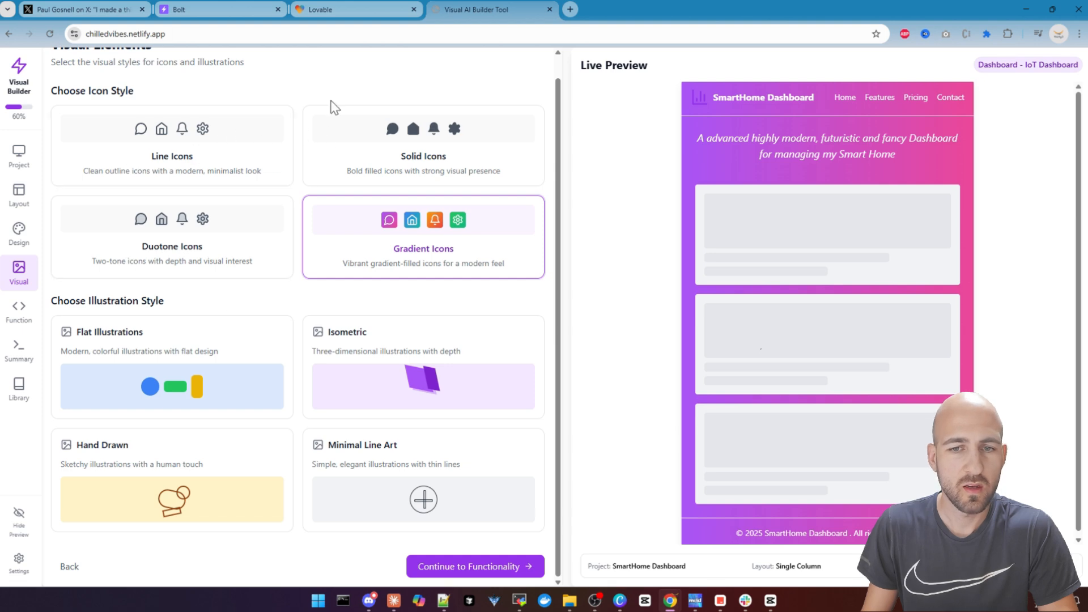
mouse_move(285, 350)
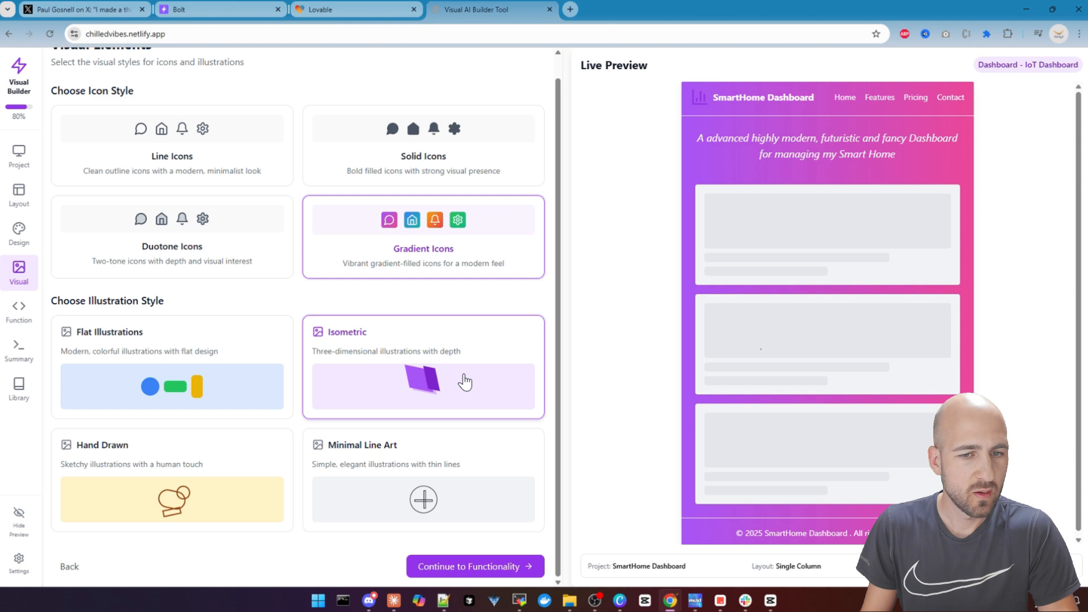
mouse_move(452, 383)
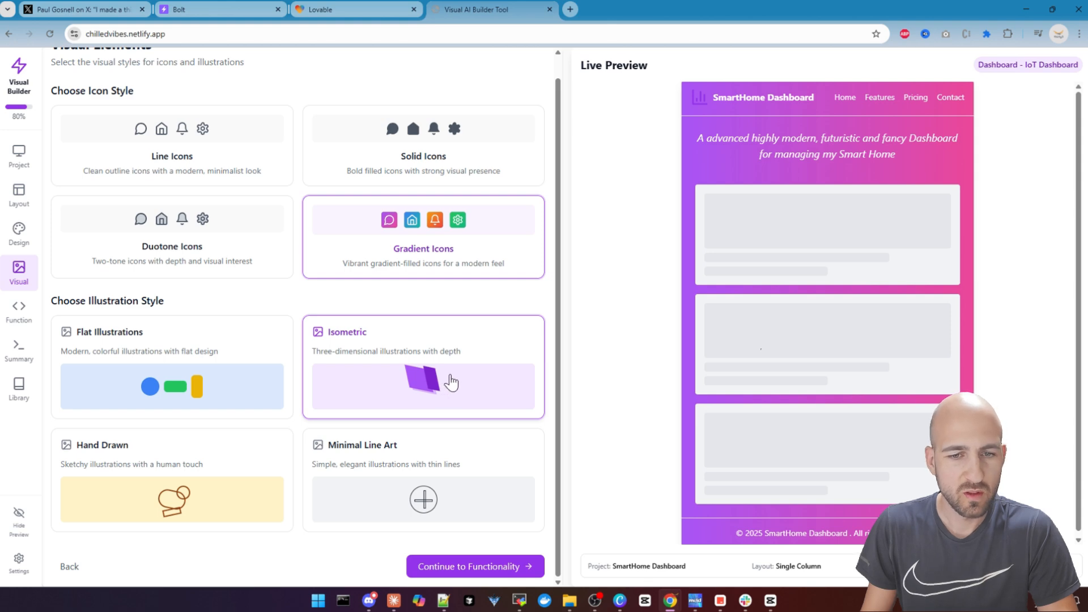
mouse_move(407, 549)
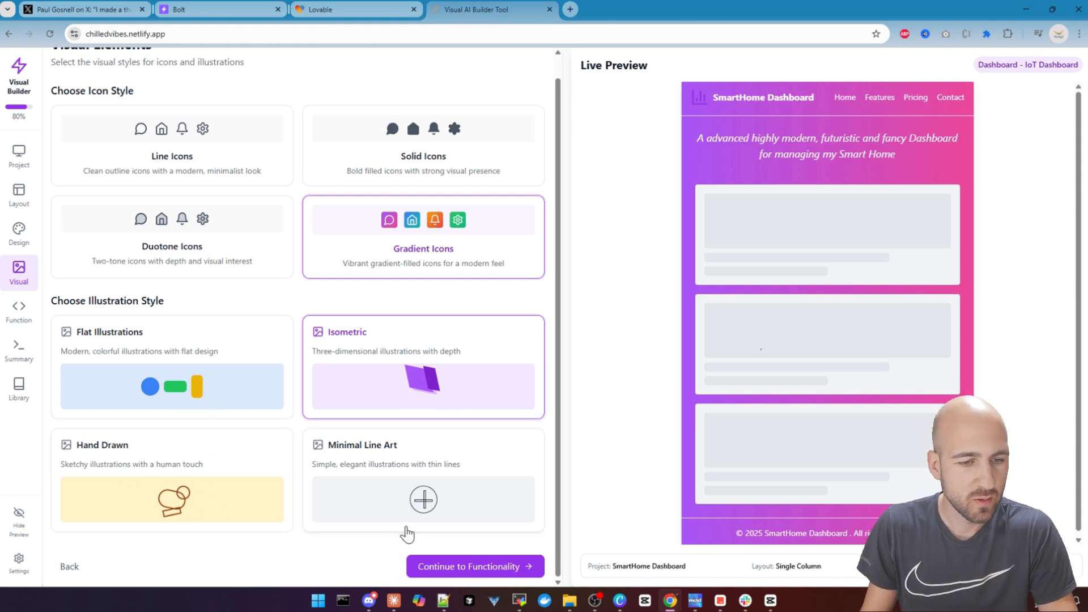
mouse_move(460, 508)
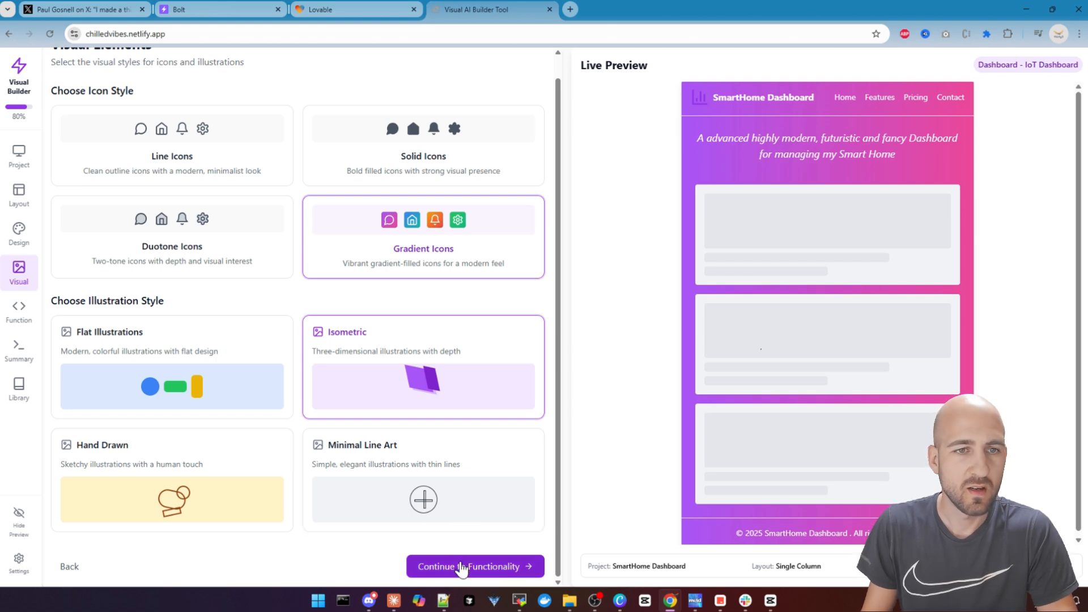
click(475, 566)
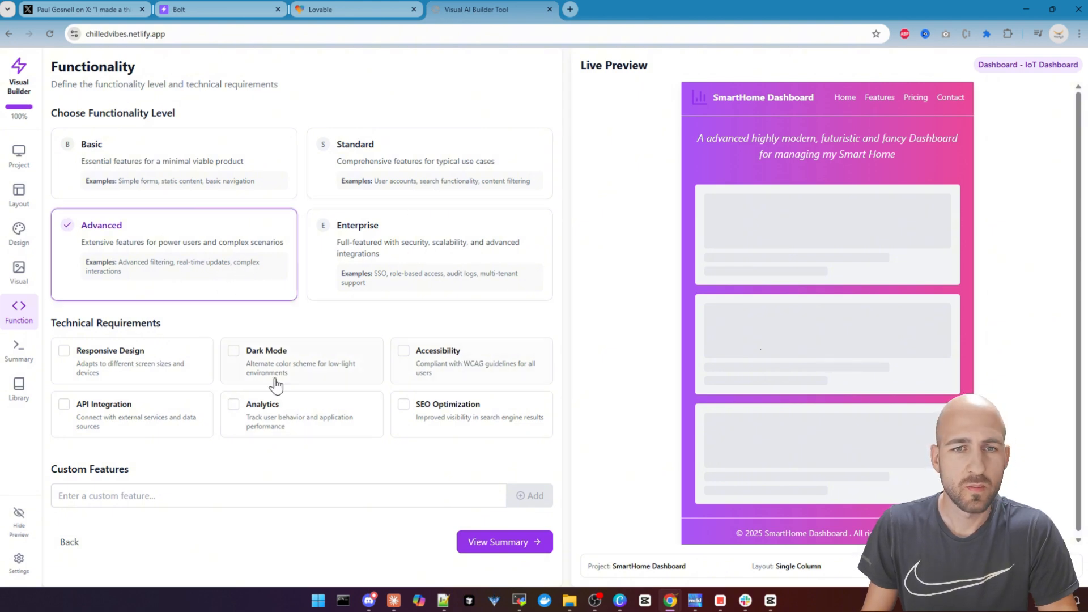
Tick Responsive Design and another checkbox under Technical Requirements
click(63, 351)
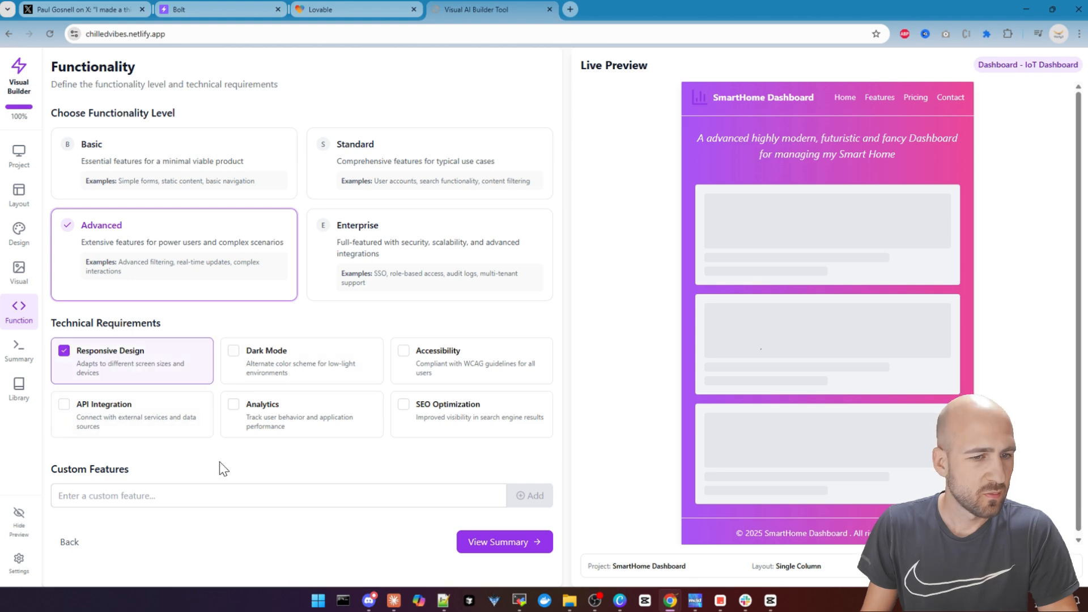
click(233, 351)
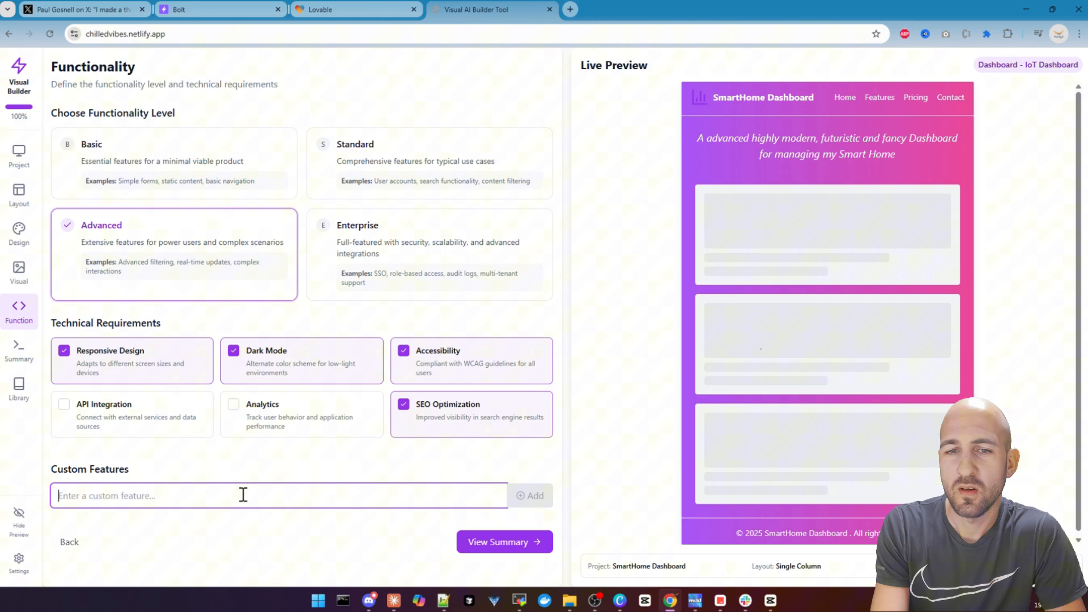
Add a custom feature: a stage canvas showing a 3D house the user interacts with
text(Create a Stage where a 3D C)
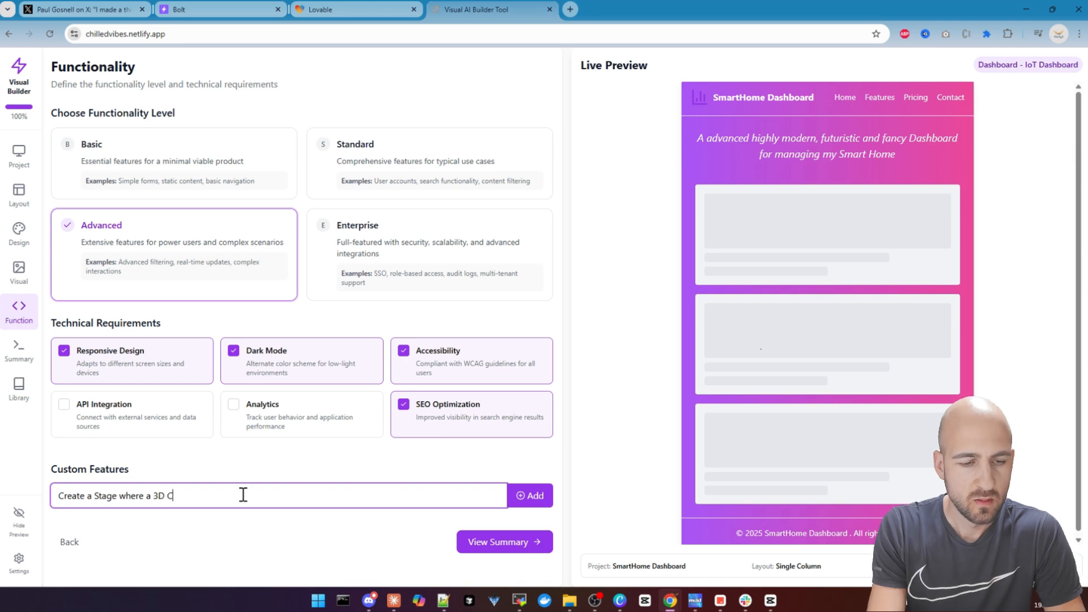
text(anvas is shown)
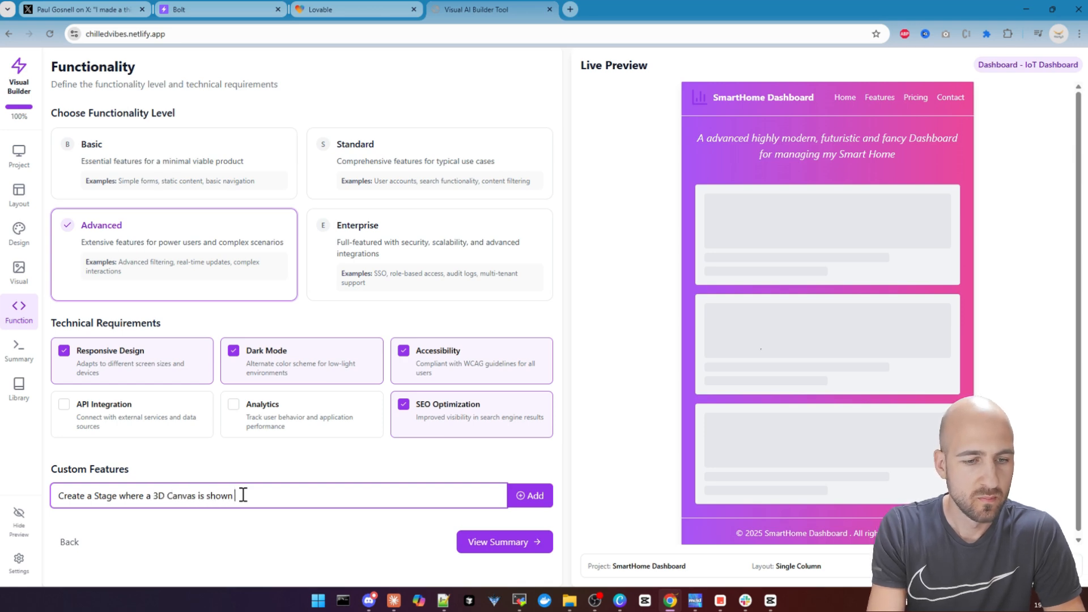
text(.)
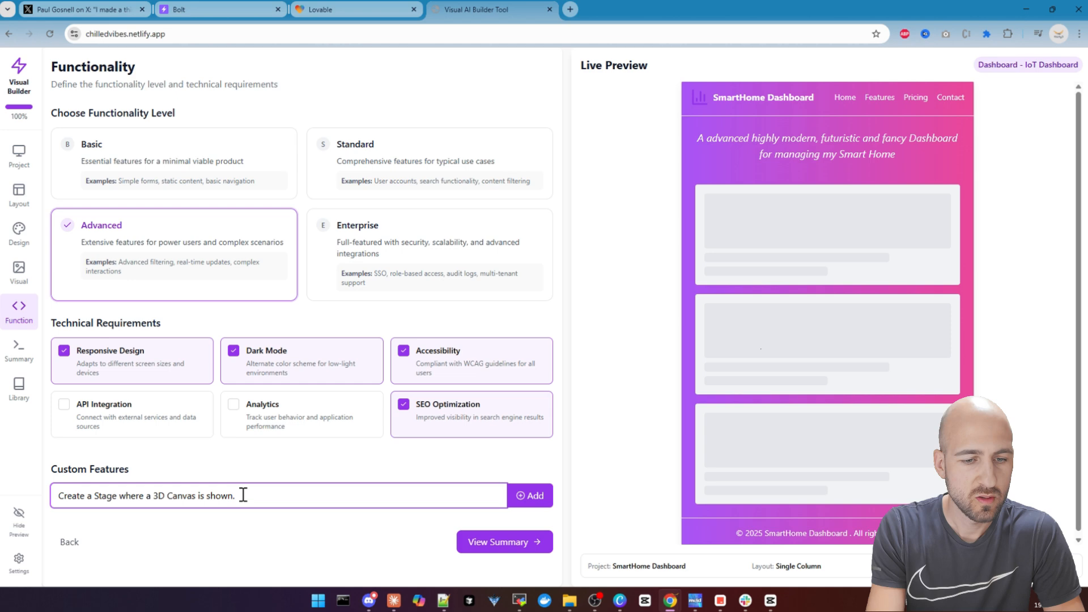
text(It shows a 3D)
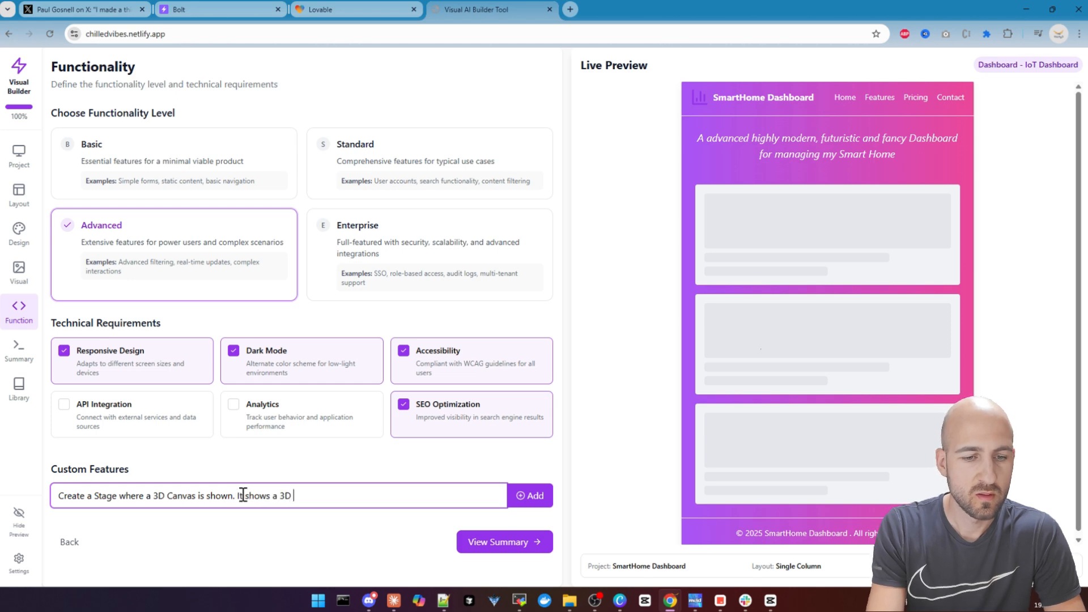
text(House where)
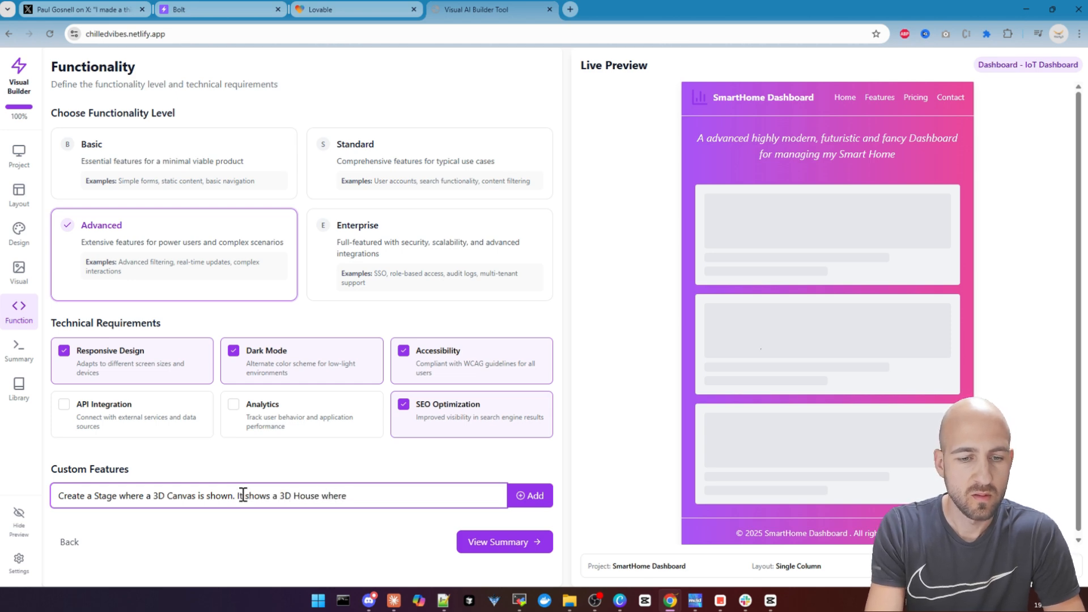
text(and)
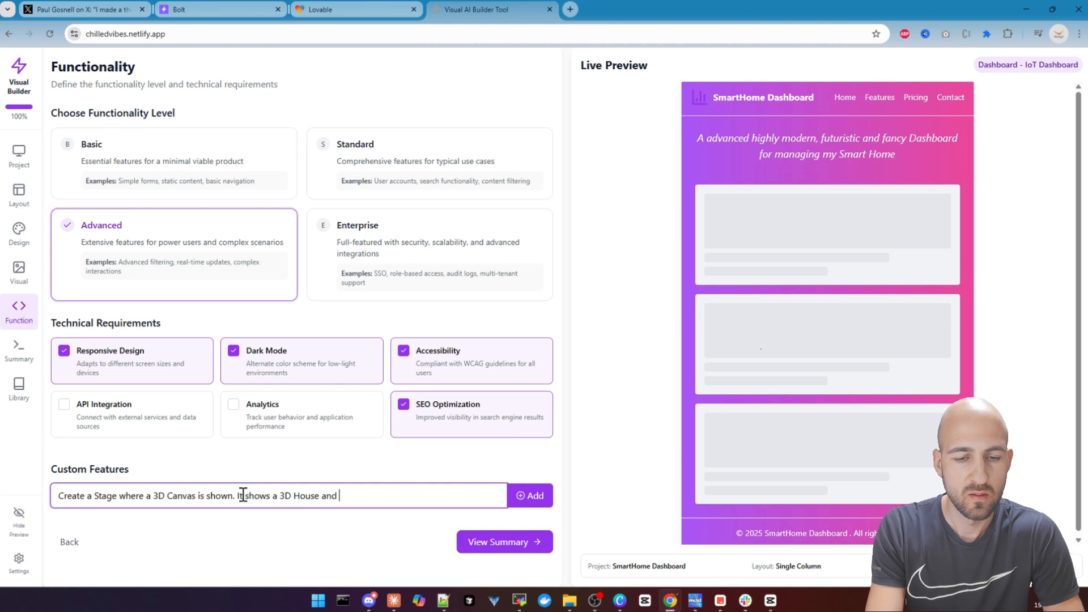
text(the user interact with it.)
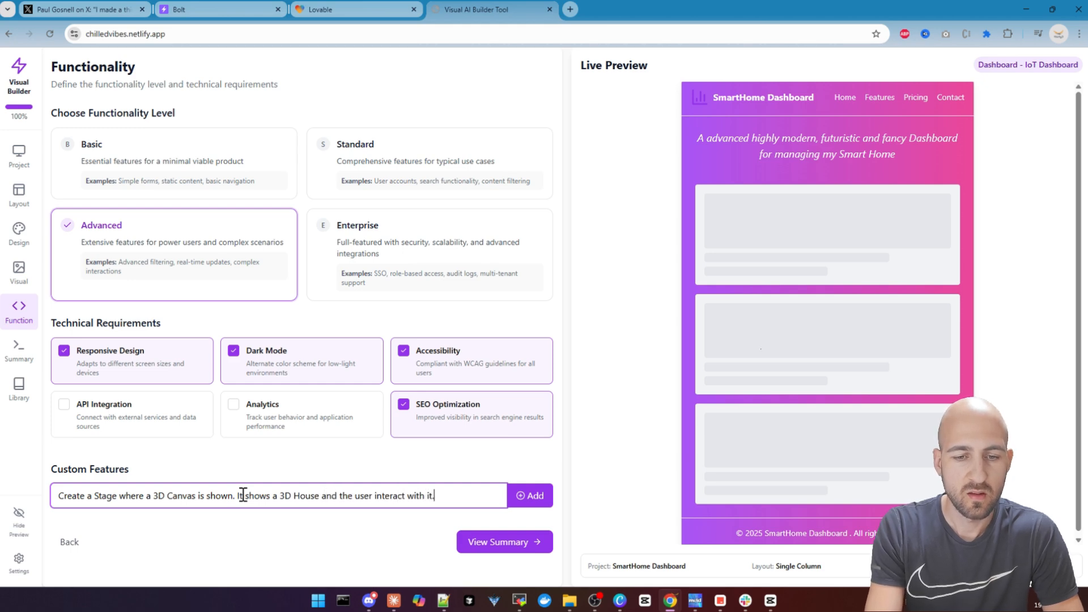
click(530, 495)
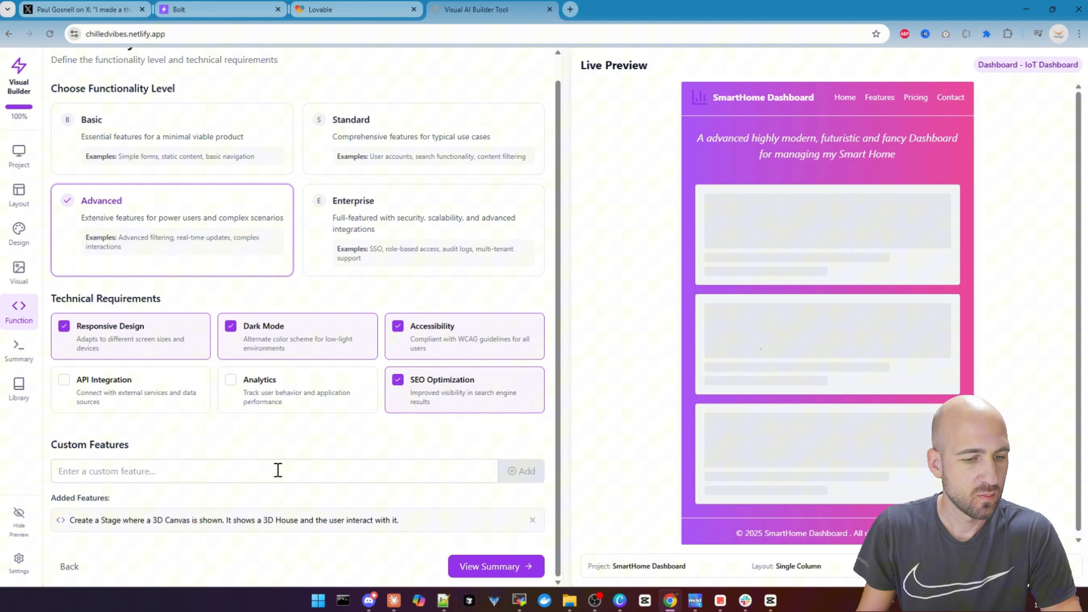
mouse_move(232, 491)
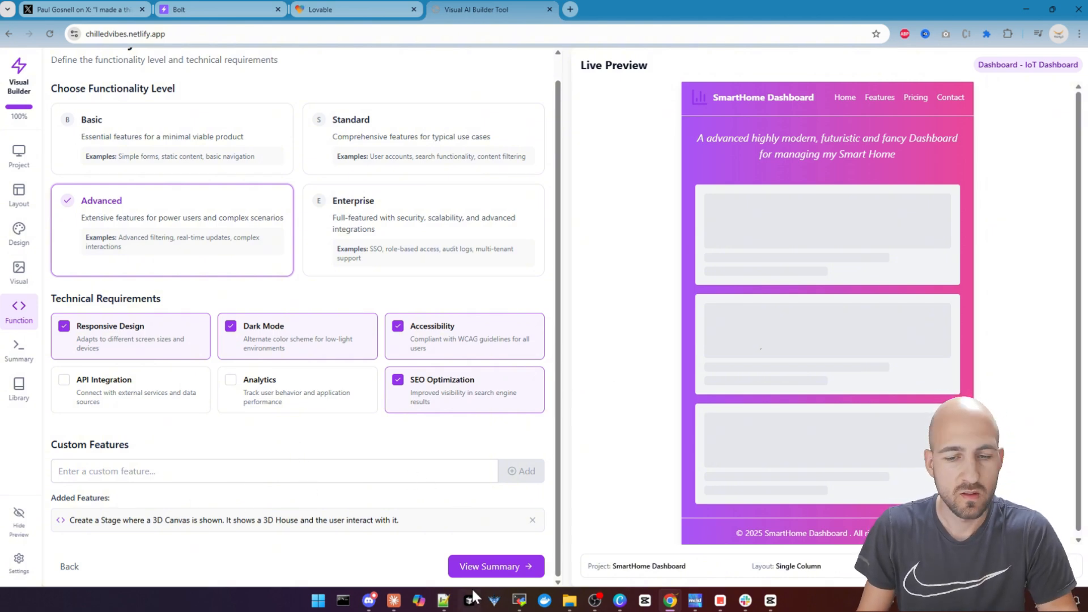
Select the generated SmartHome dashboard prompt in the summary and open it in Bolt
click(496, 566)
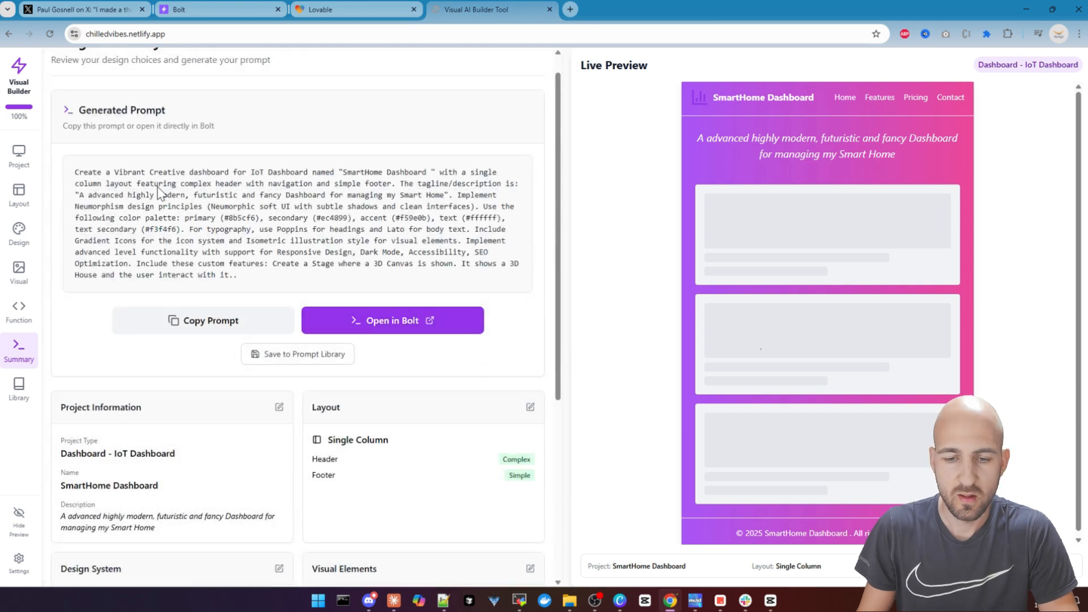
drag(90, 171, 235, 274)
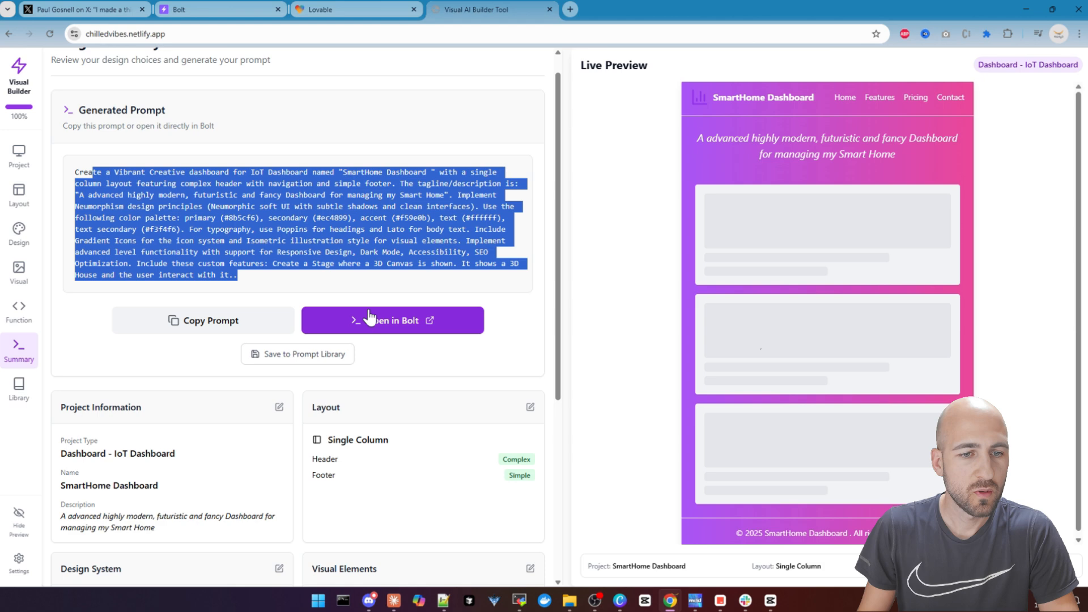
mouse_move(450, 356)
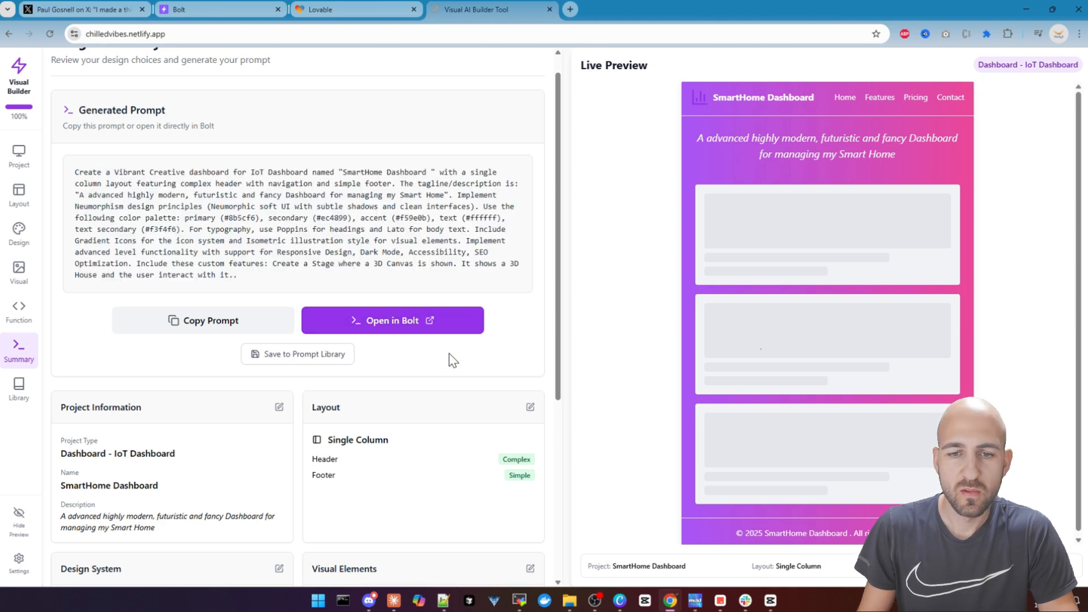
click(392, 320)
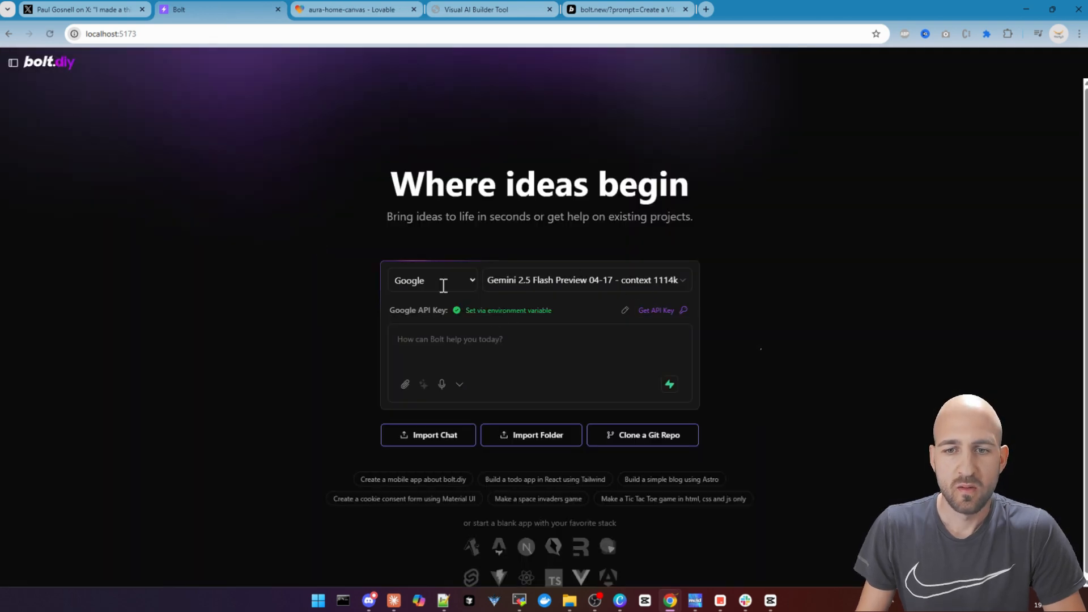
mouse_move(474, 299)
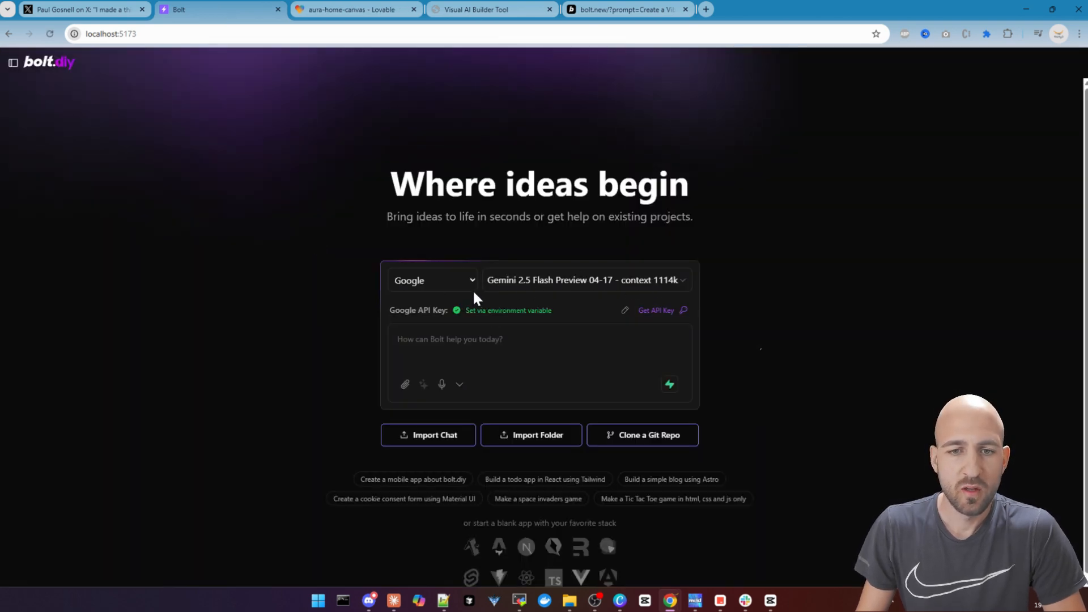
mouse_move(466, 292)
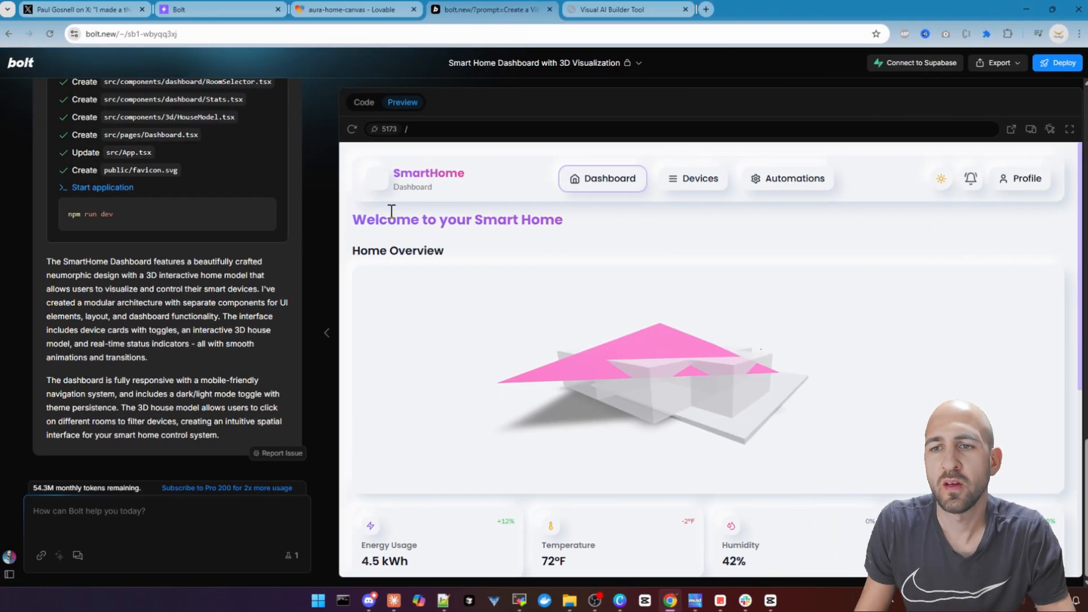
mouse_move(694, 184)
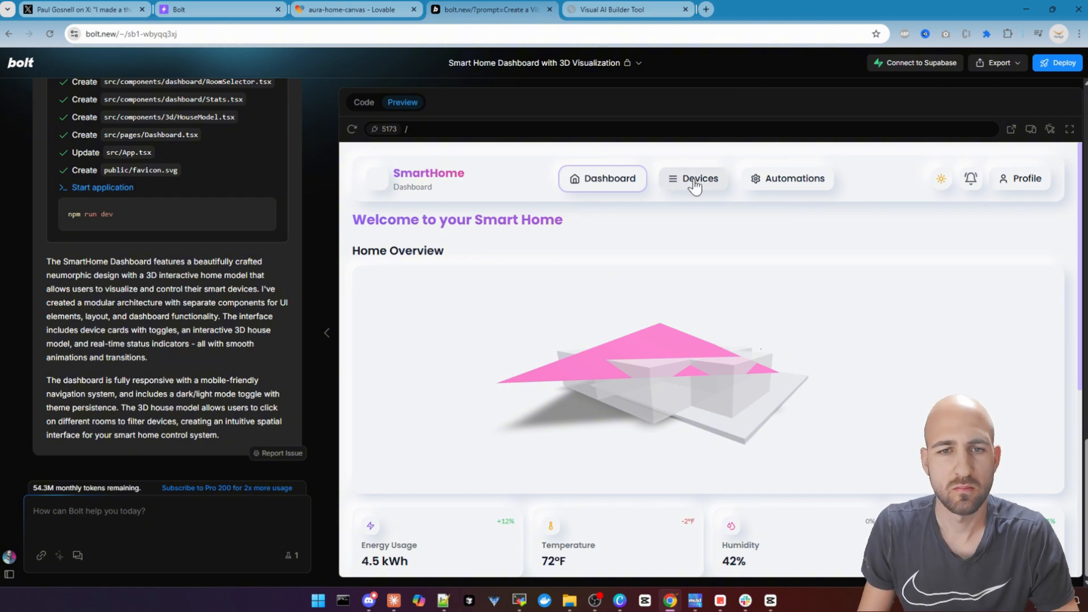
Scroll through Bolt.new's SmartHome Dashboard preview to view the device cards and 3D house
scroll(down, 3)
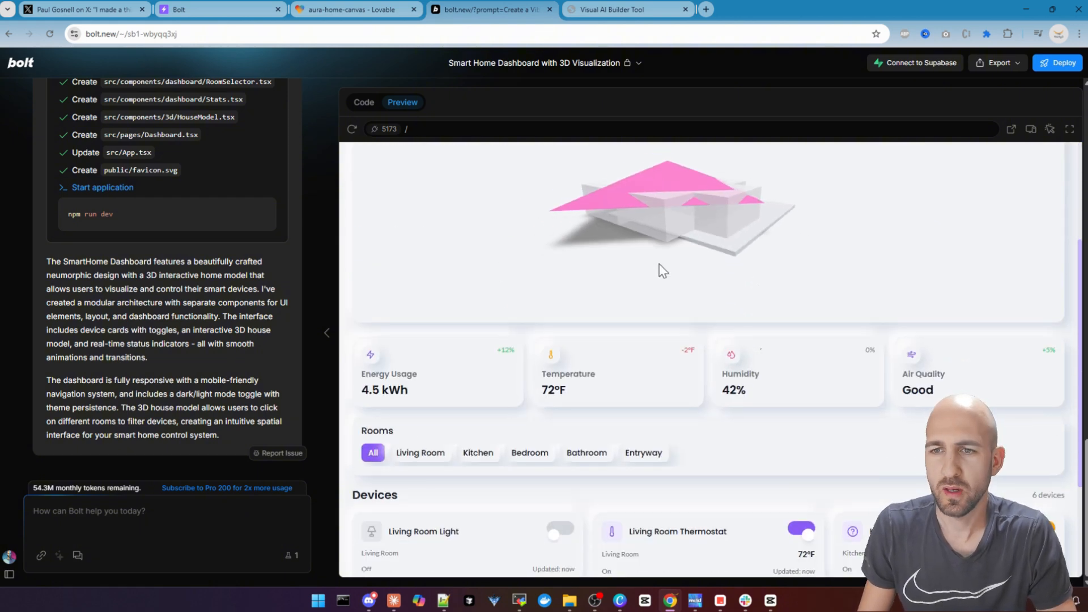
mouse_move(693, 388)
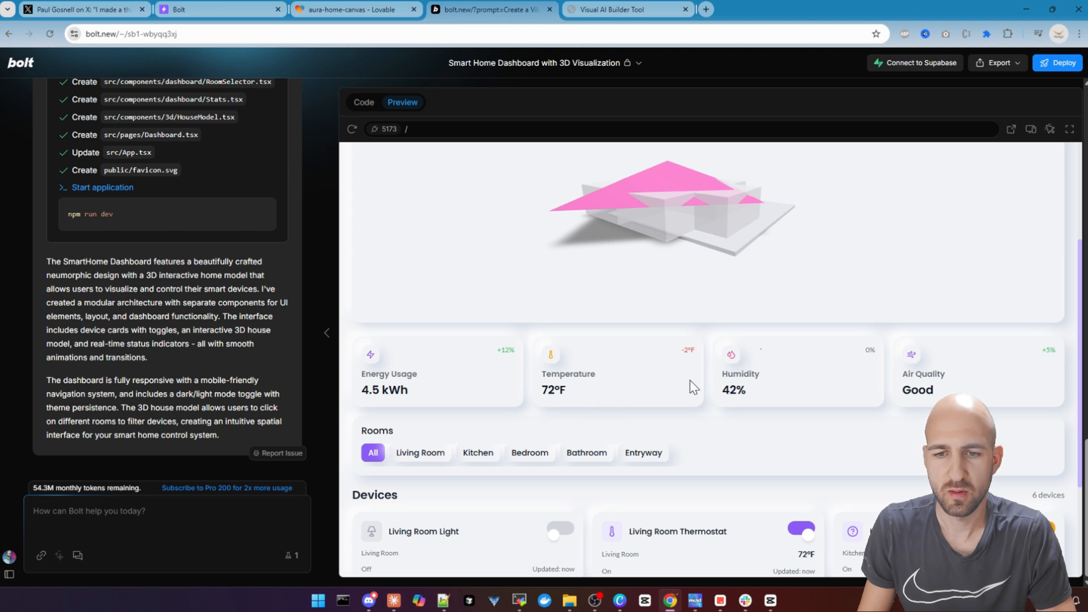
scroll(down, 3)
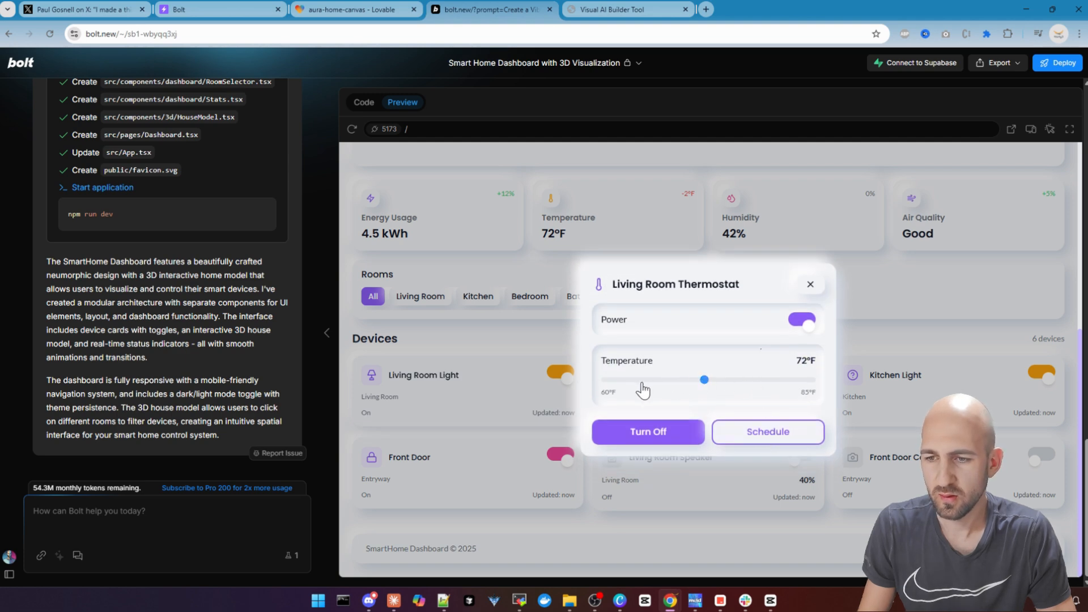
mouse_move(756, 334)
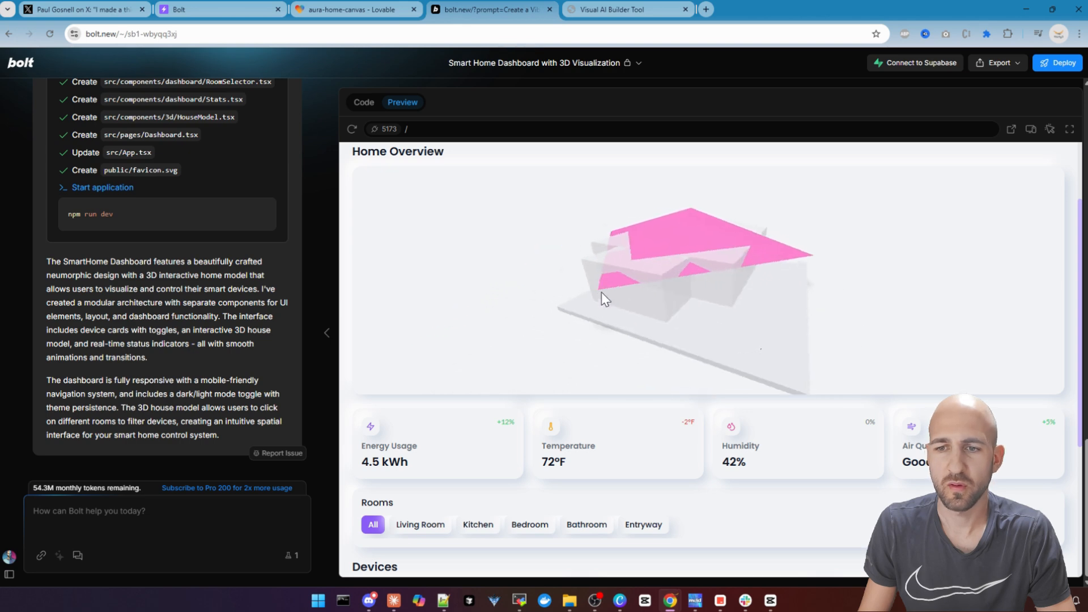
Cycle the 3D house through Bathroom, Entryway, Bedroom and Living Room filters, ending on Bathroom
click(586, 524)
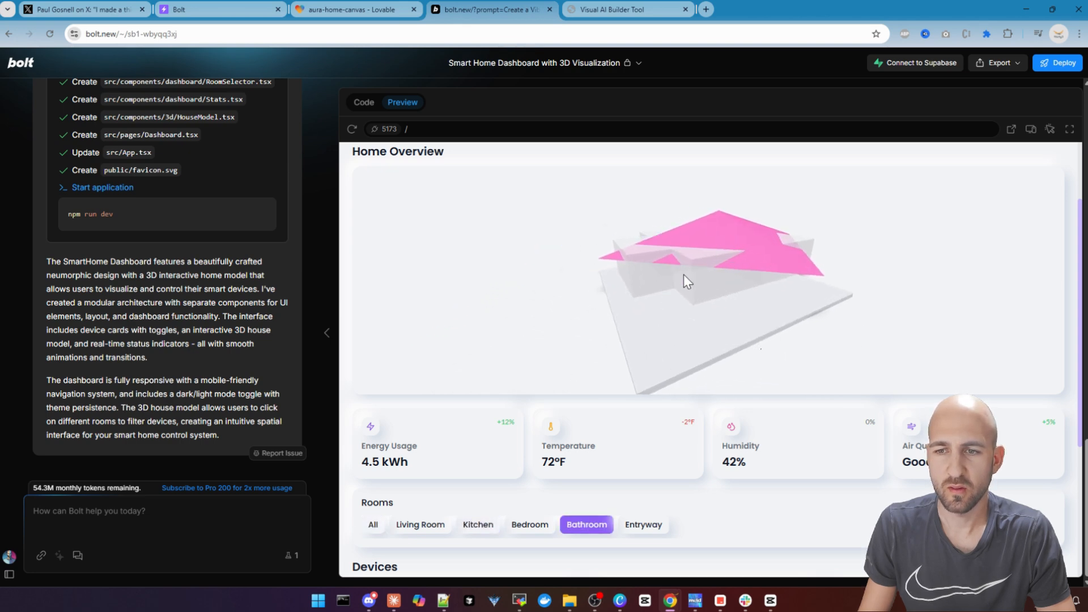
click(643, 525)
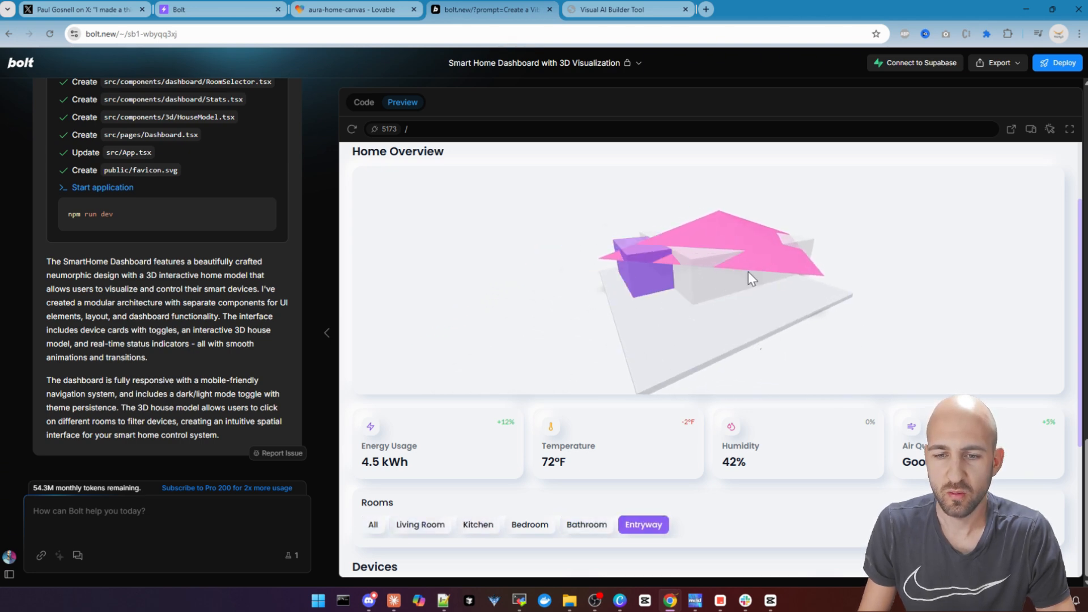
click(529, 524)
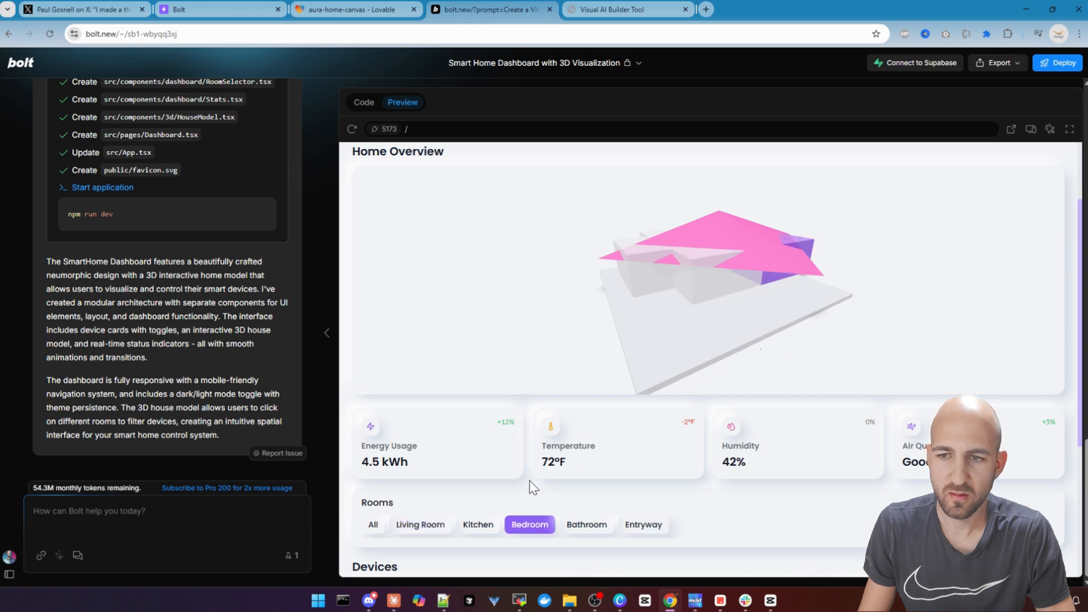
click(419, 524)
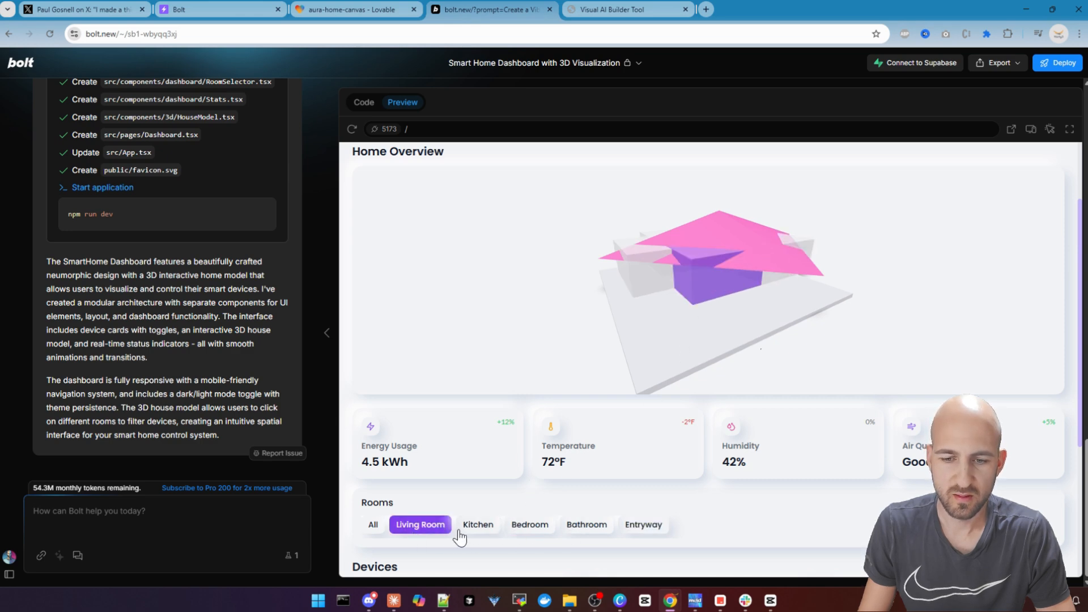
click(643, 524)
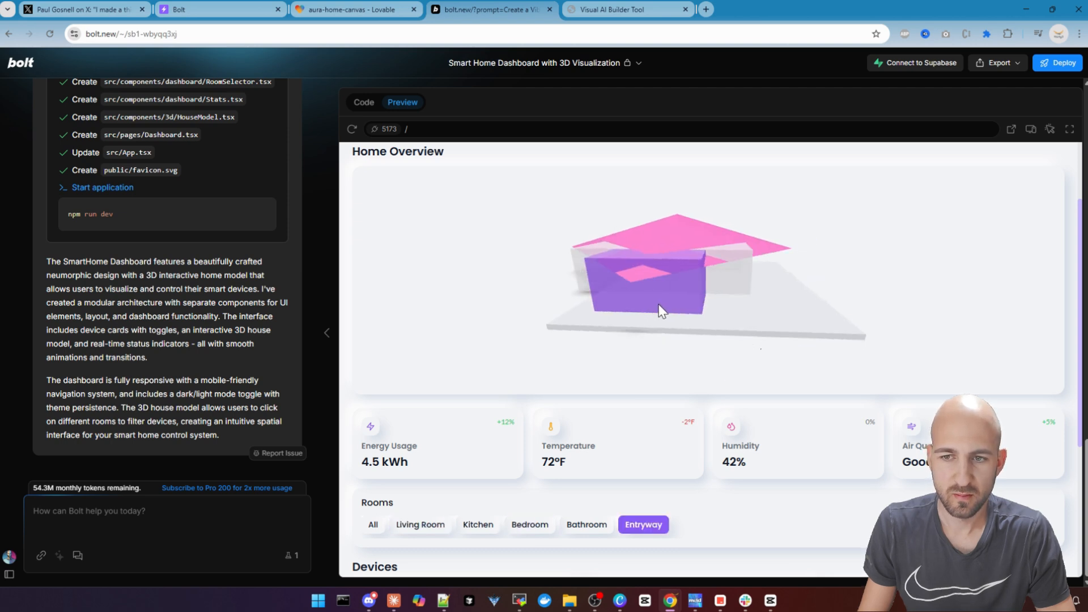
click(529, 524)
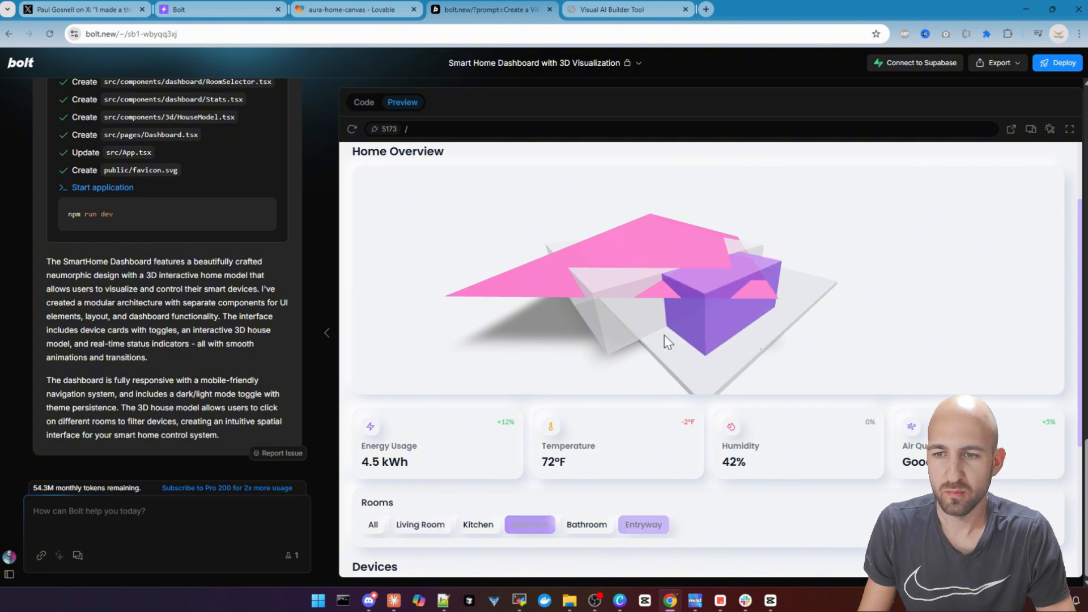
click(586, 524)
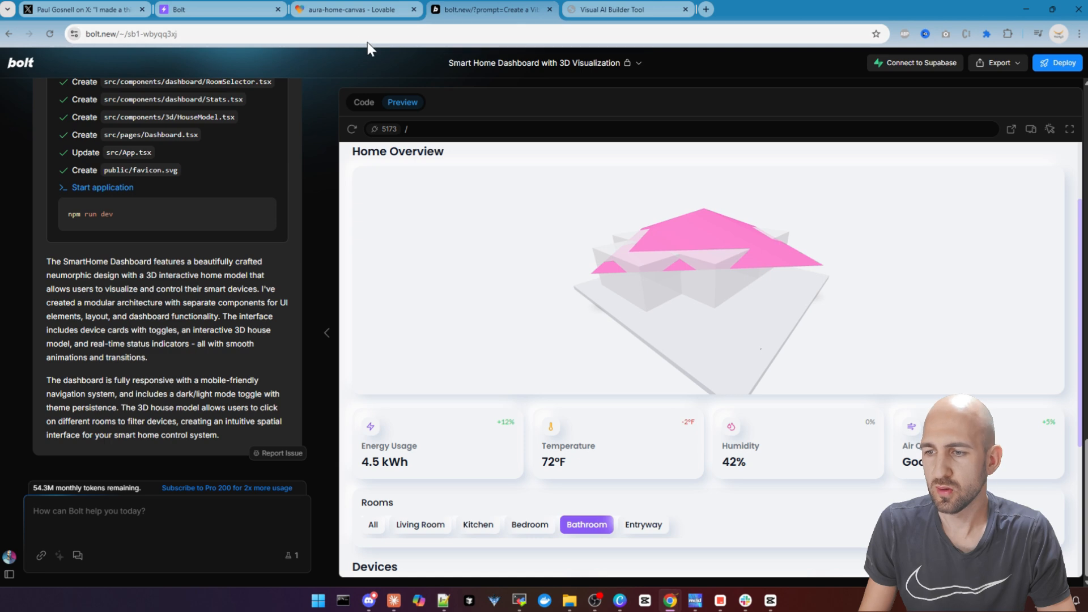
click(354, 9)
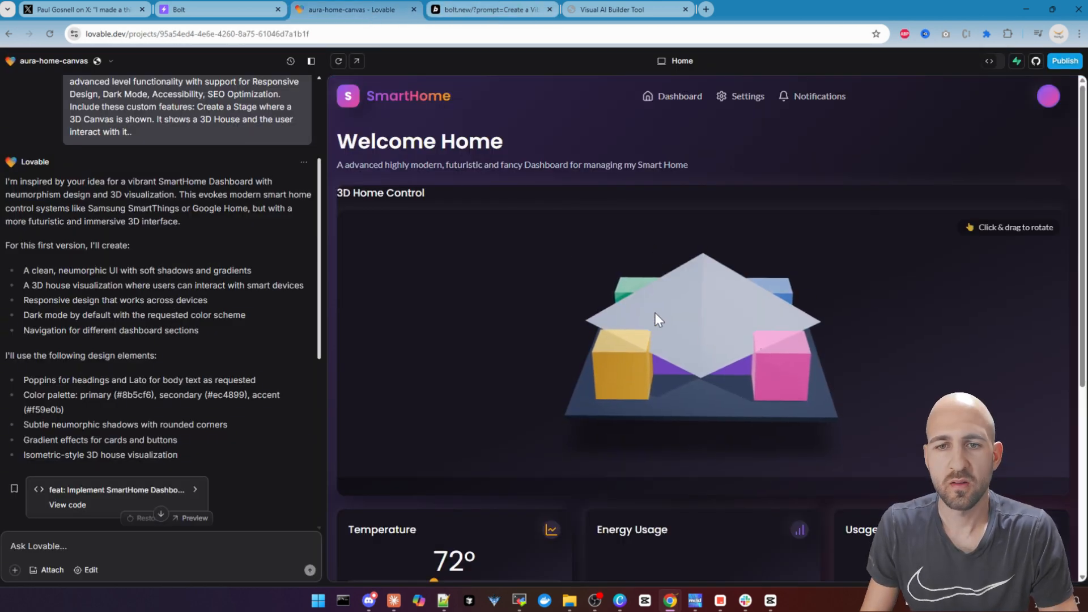
Rotate Lovable's 3D house, select the Office room, and browse the room detail cards
drag(657, 319, 540, 280)
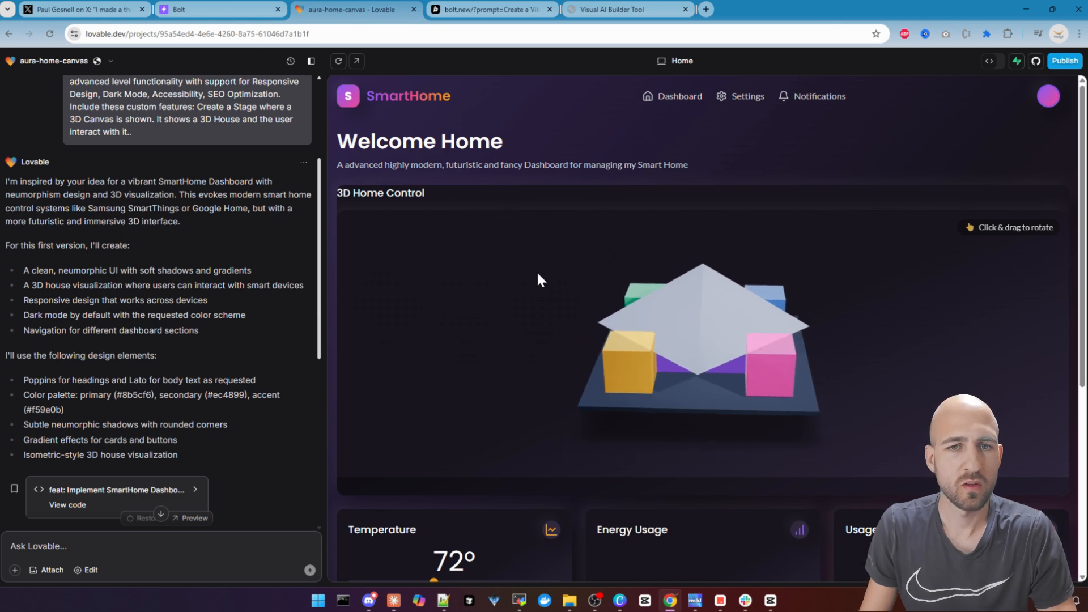
drag(541, 280, 652, 374)
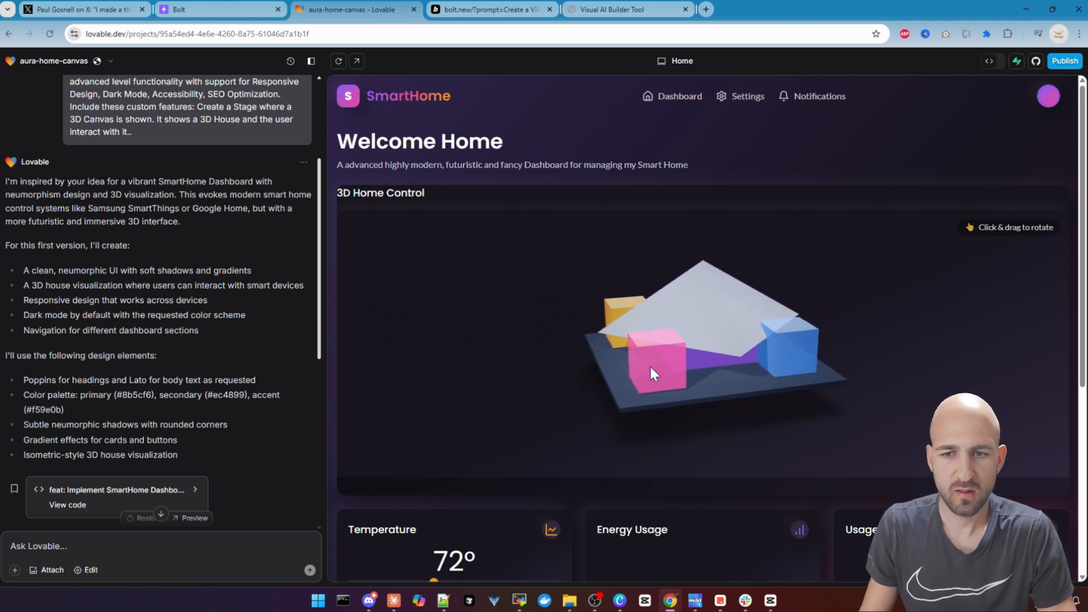
click(653, 372)
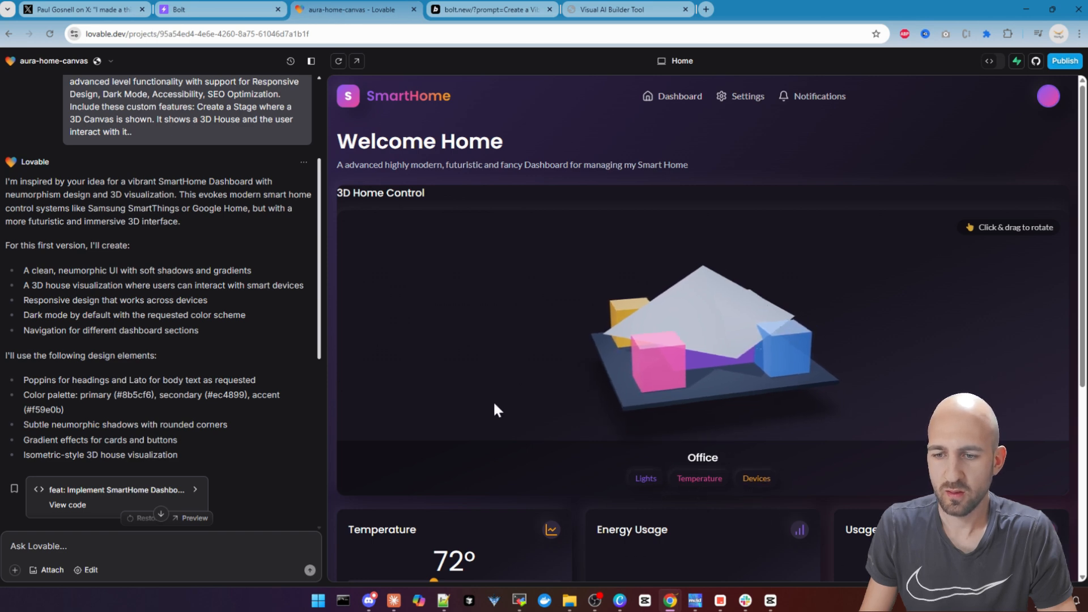
scroll(down, 3)
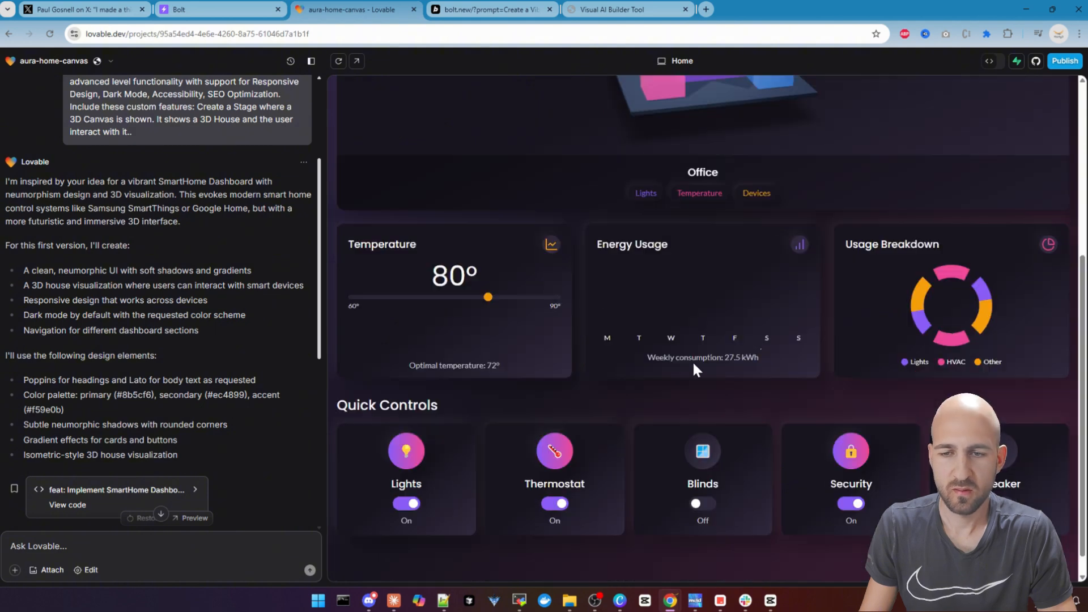
mouse_move(962, 376)
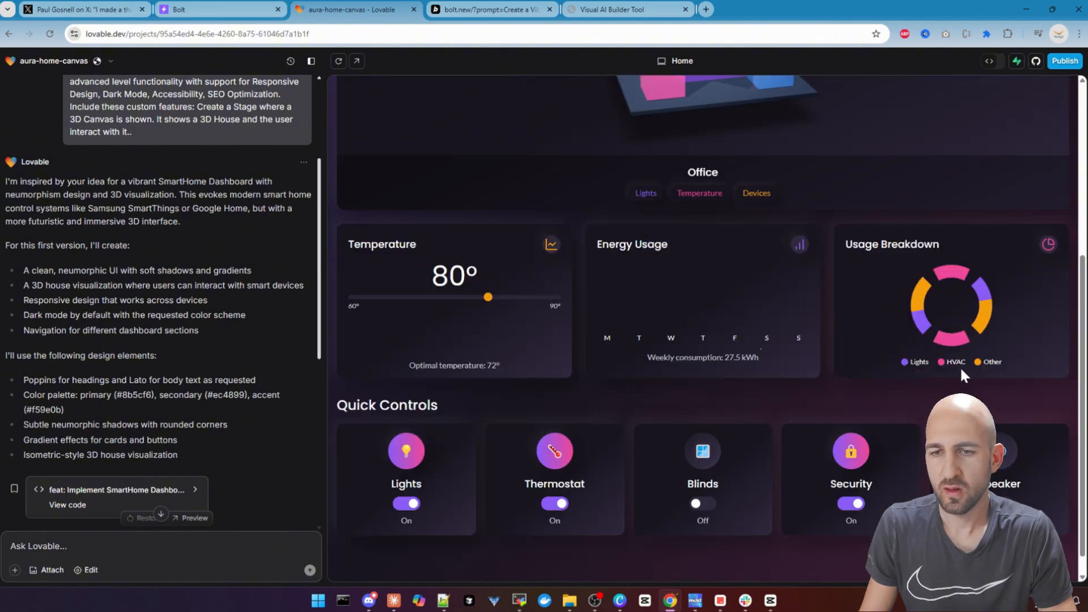
click(554, 503)
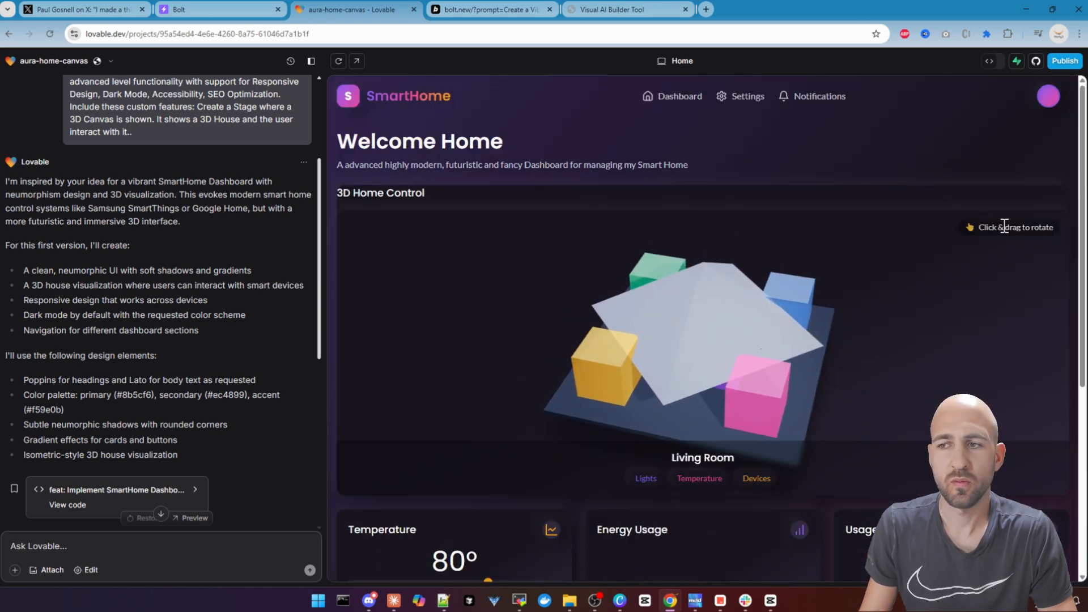
click(184, 10)
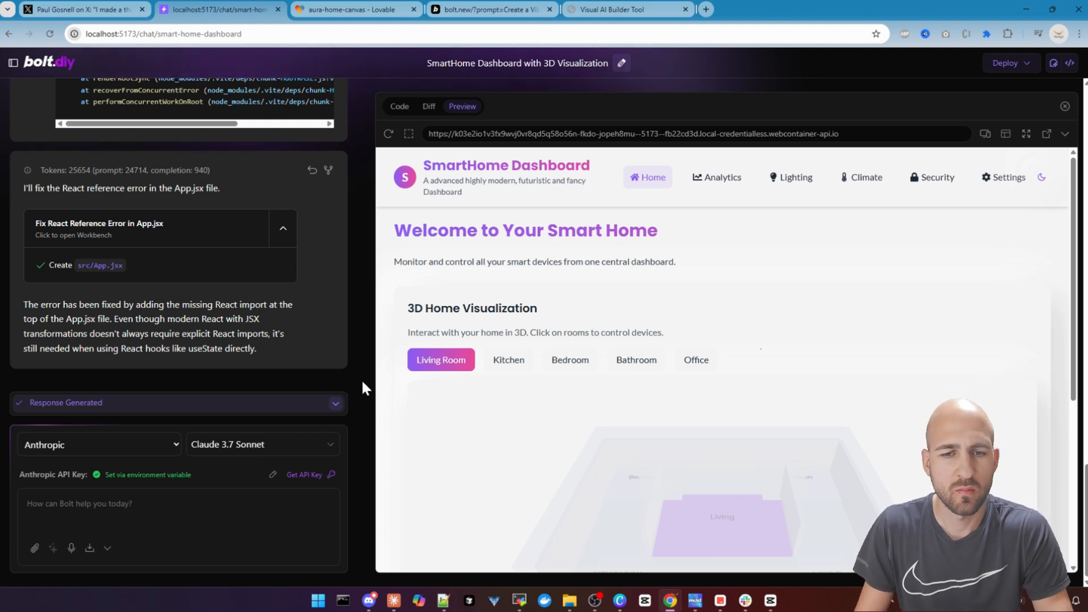
mouse_move(389, 364)
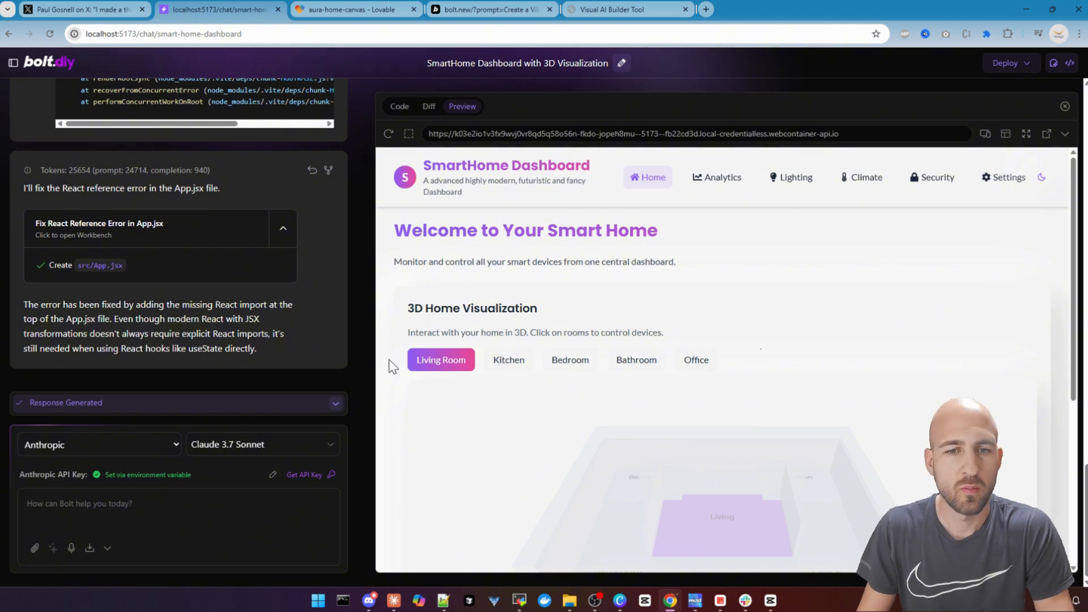
mouse_move(409, 314)
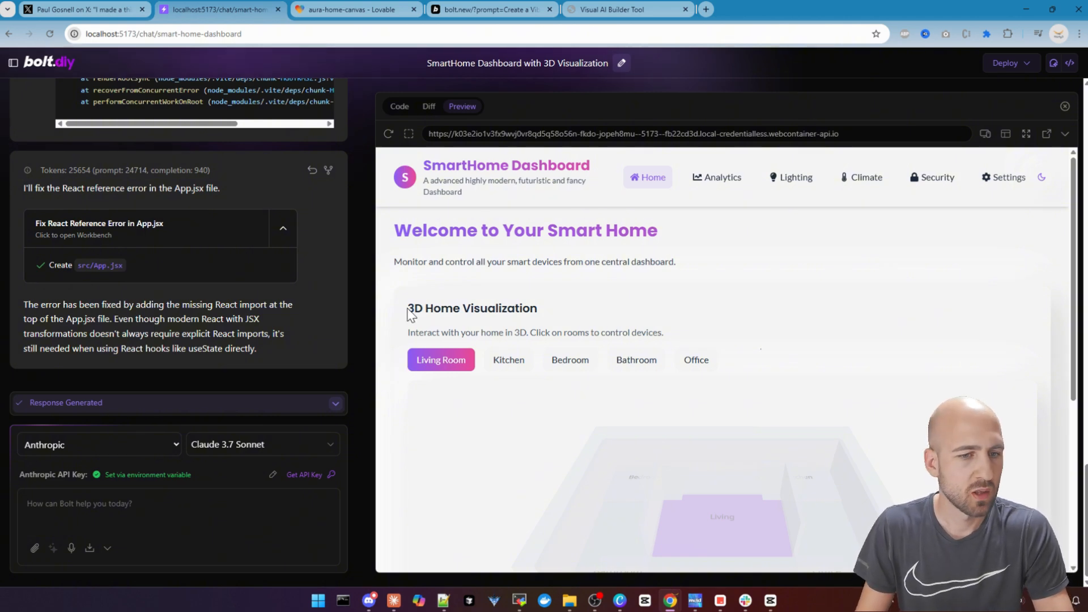
mouse_move(233, 460)
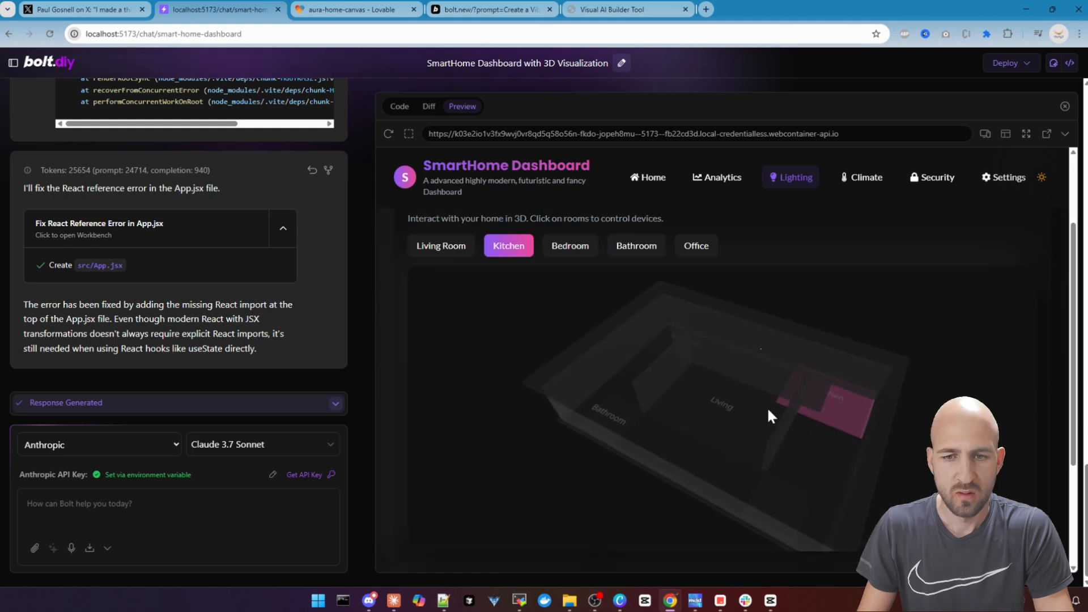
Highlight Living Room, Bathroom, Bedroom, Office, then Living Room again, and view the 22°C status cards
click(441, 246)
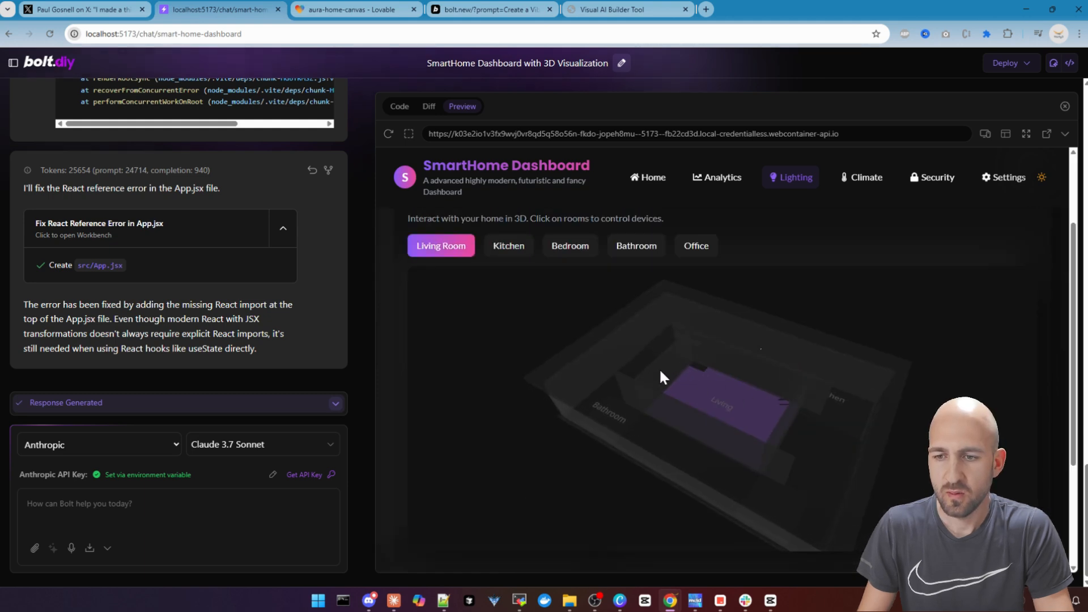
click(636, 245)
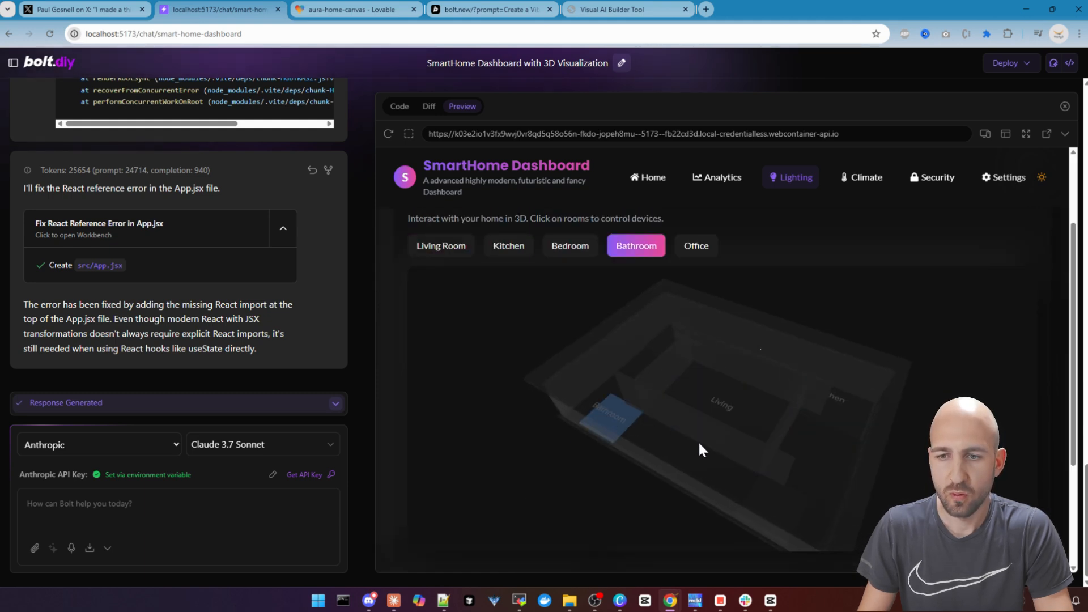
click(570, 245)
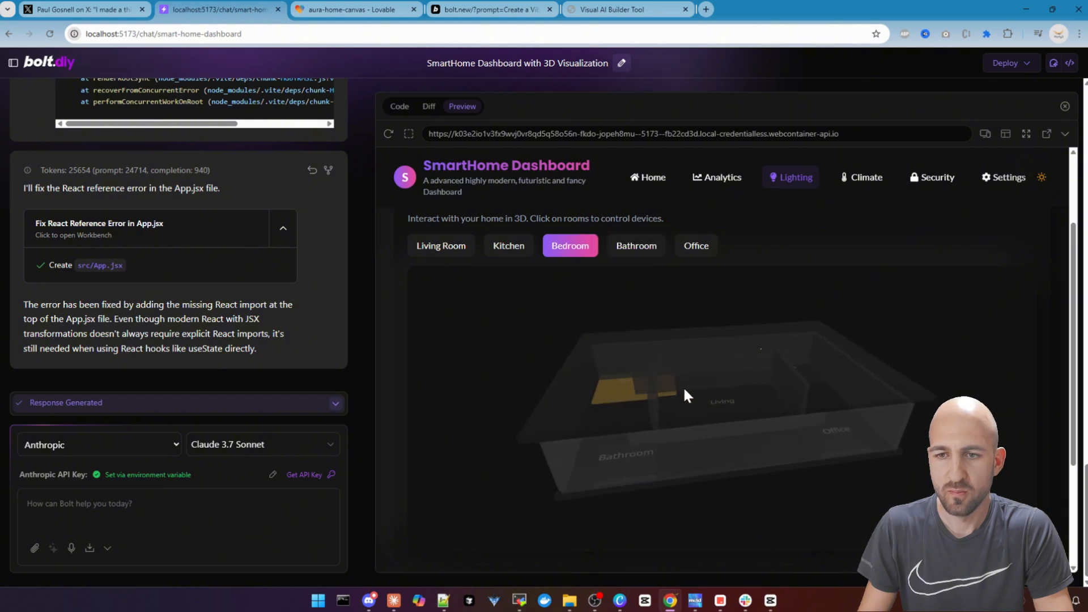
click(696, 245)
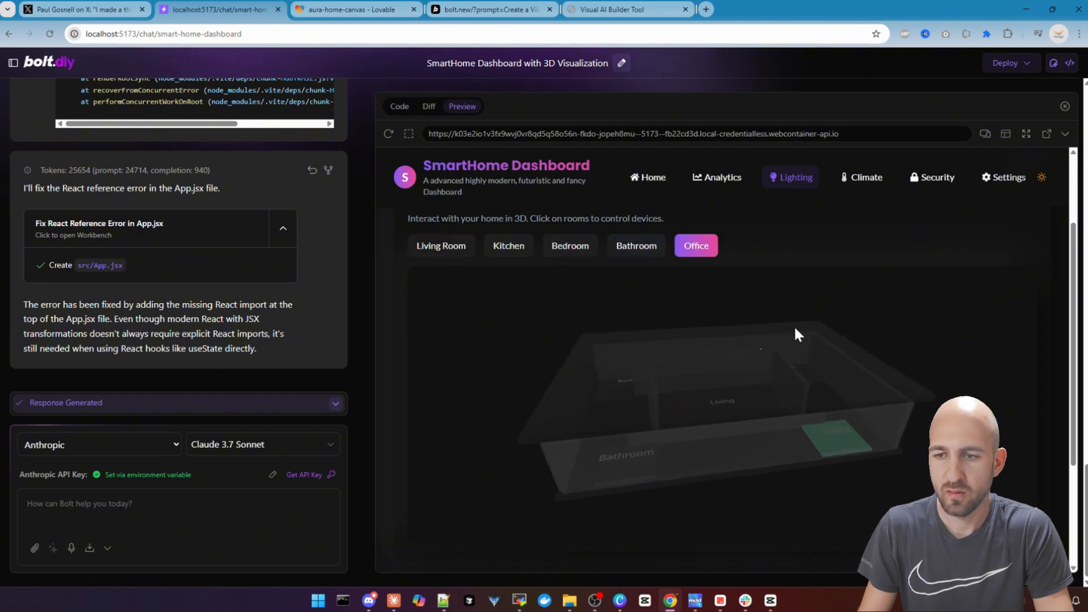
click(441, 245)
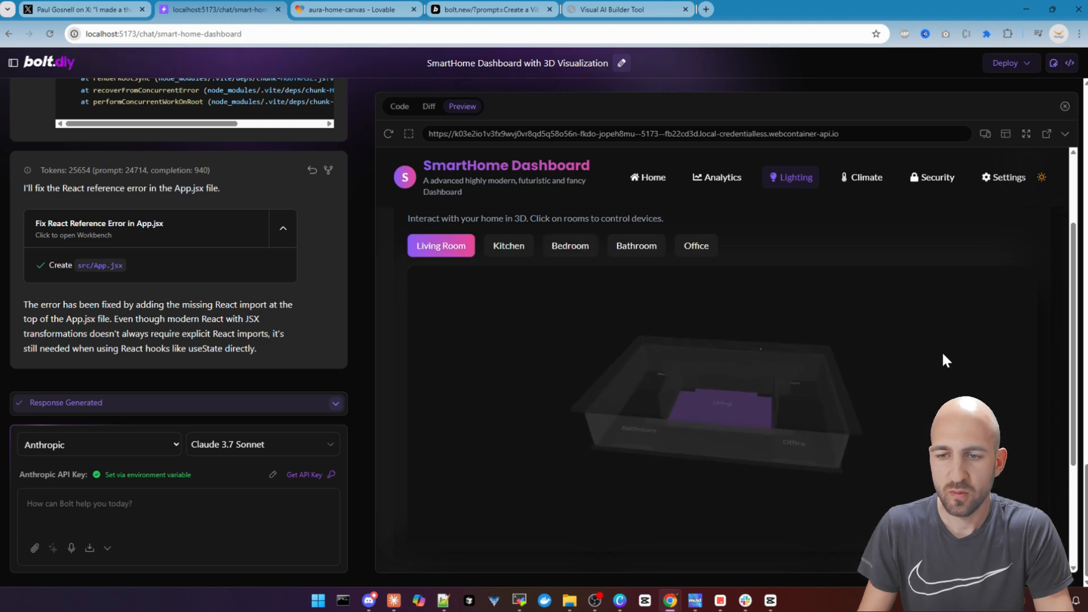
scroll(down, 3)
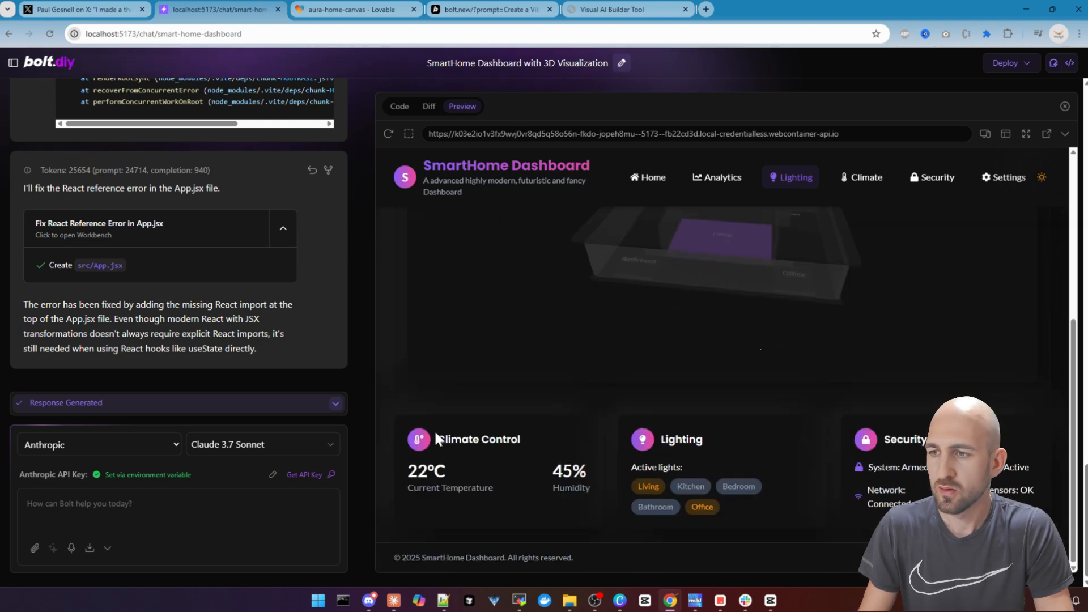